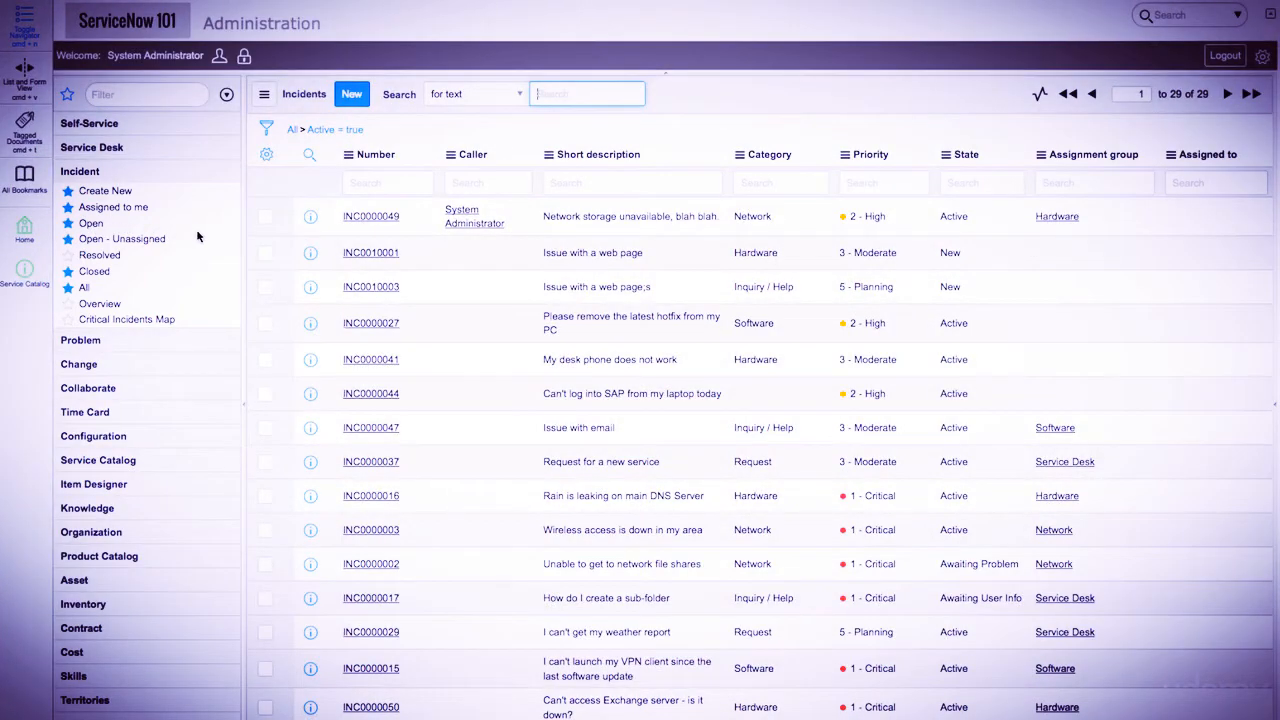
pyautogui.moveTo(397, 170)
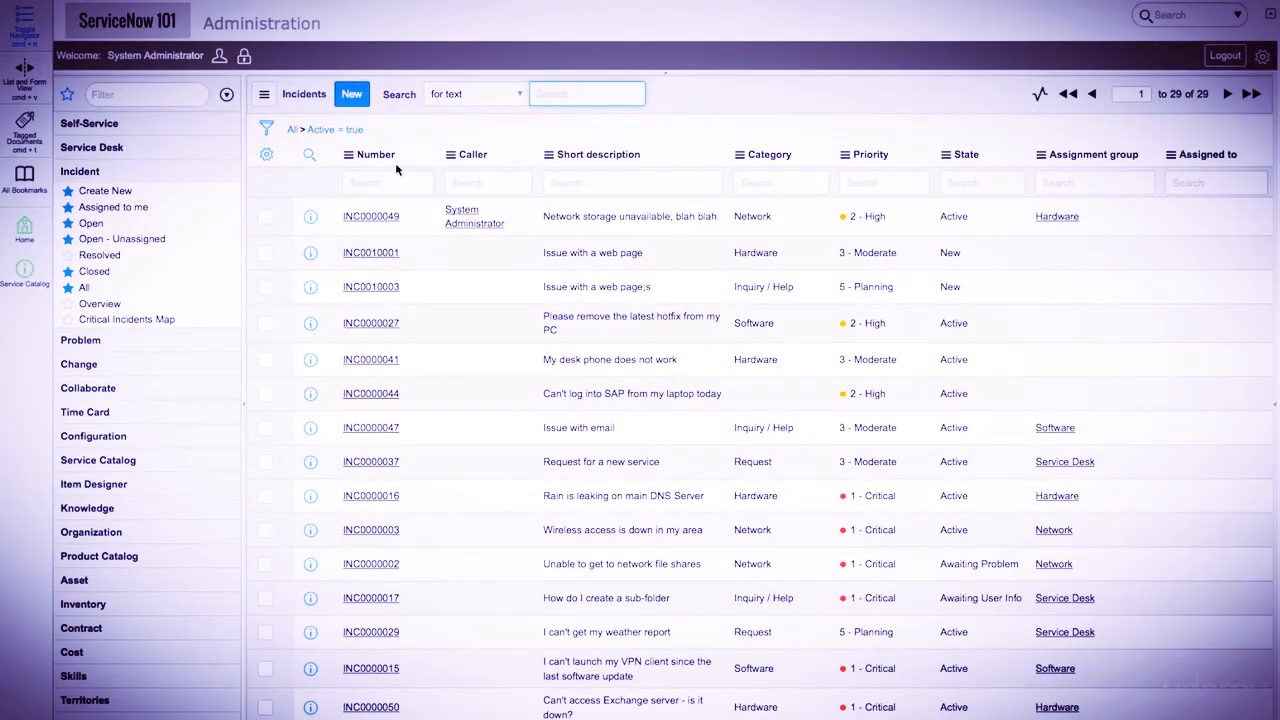
pyautogui.moveTo(492, 160)
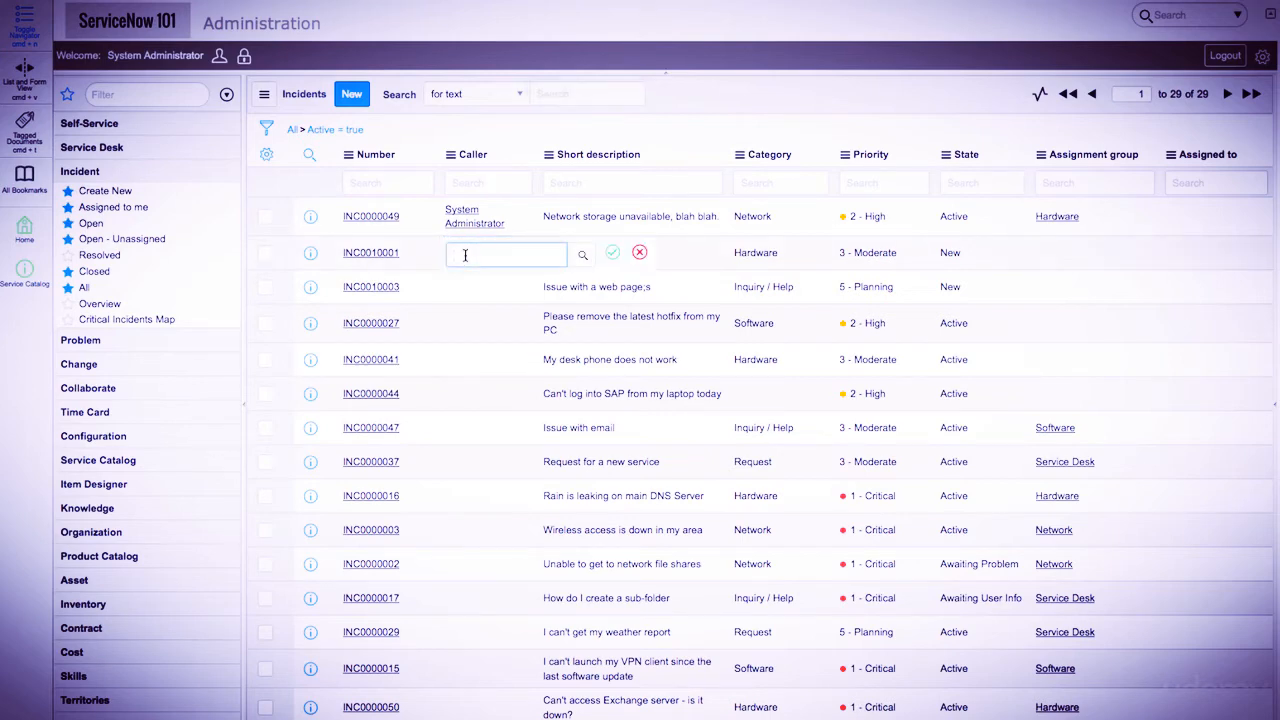
# - Make System Administrator the caller of INC0010001 and set its state to Awaiting Problem
pyautogui.write('system Administrator')
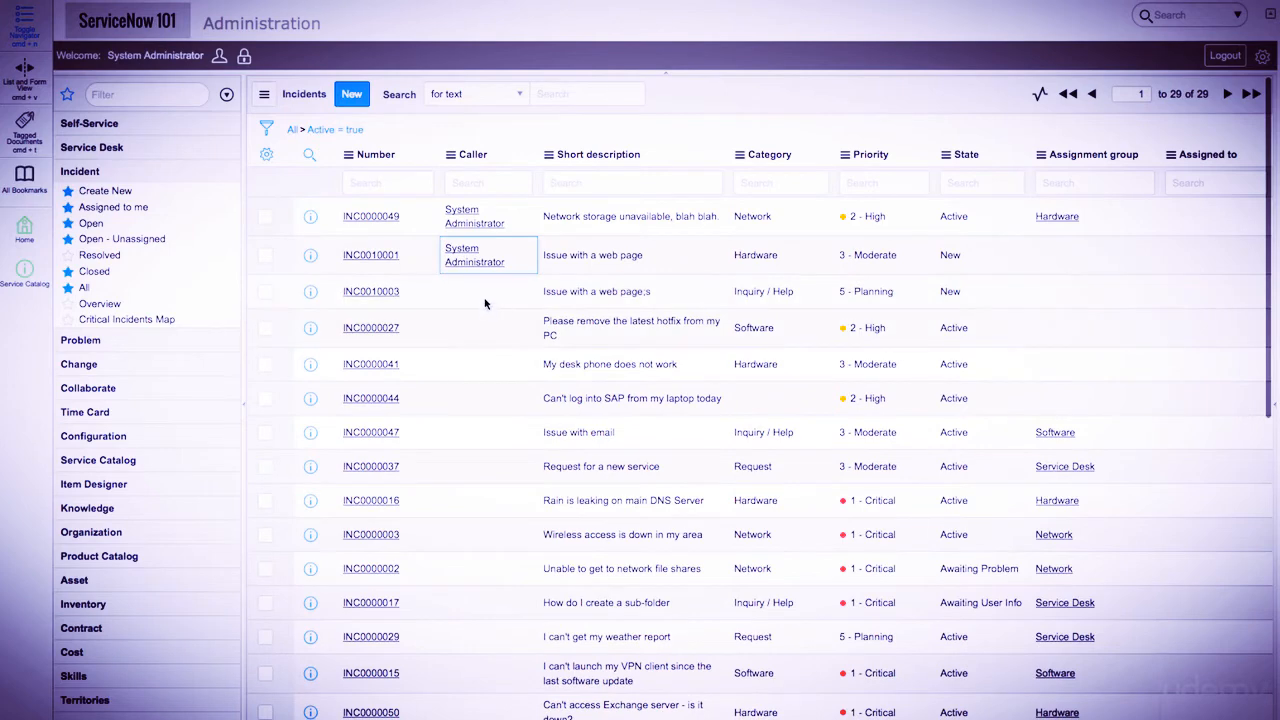
pyautogui.doubleClick(953, 254)
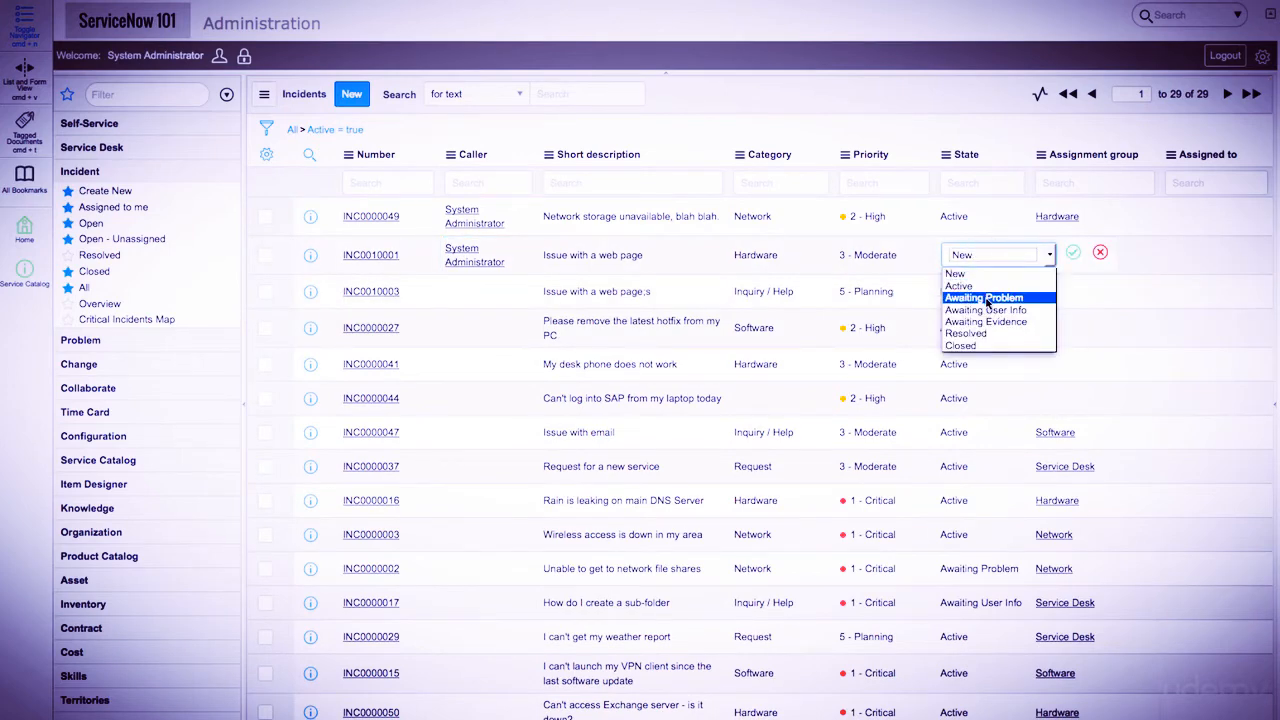
pyautogui.click(983, 297)
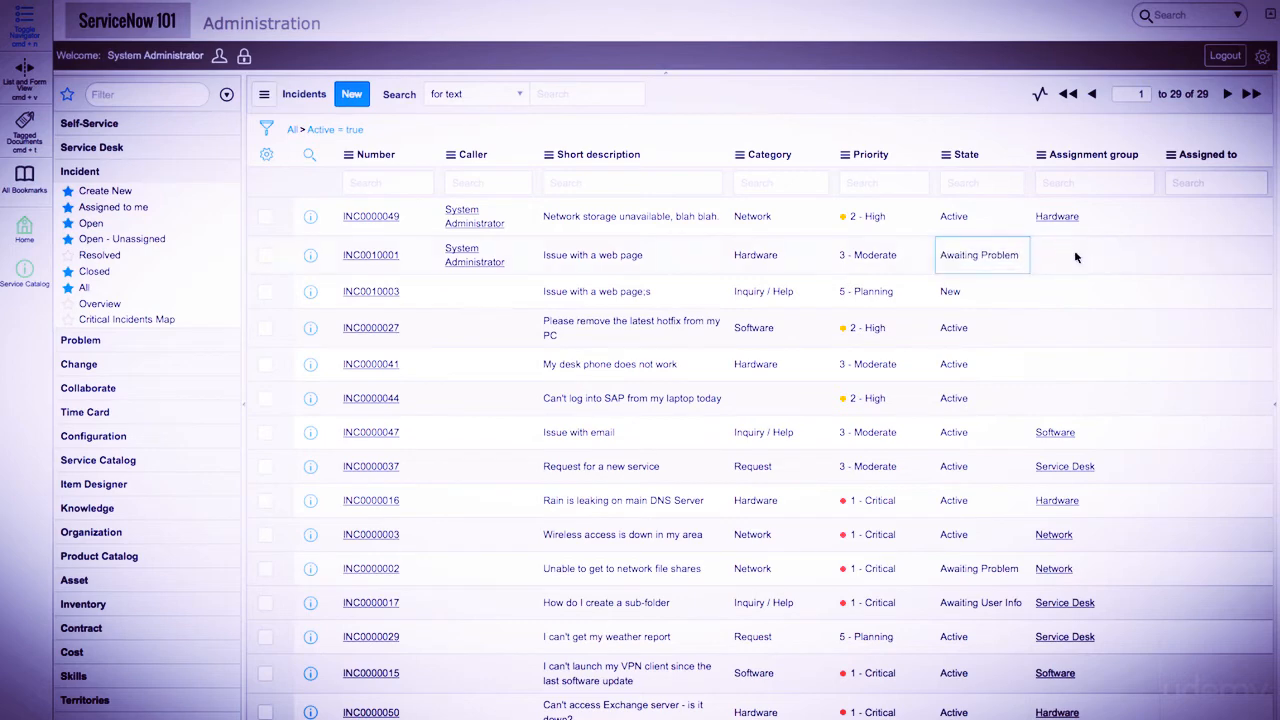
pyautogui.moveTo(1030, 280)
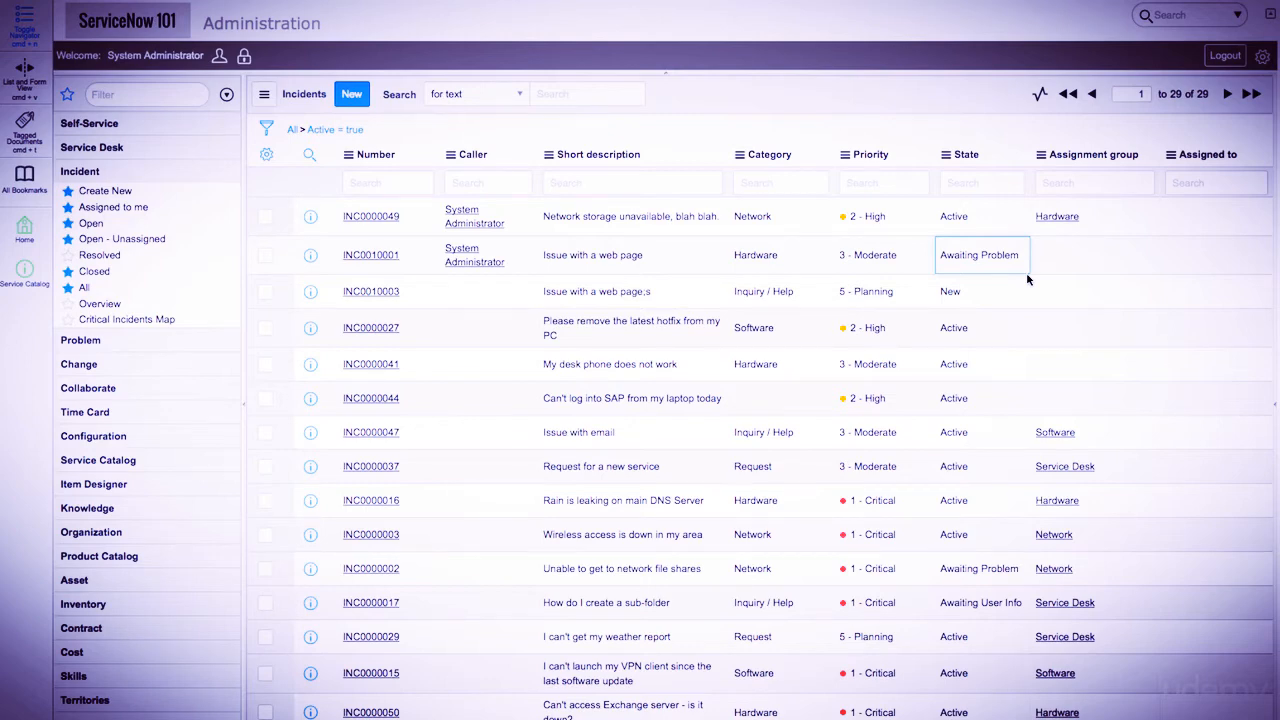
# - Select the State cells from INC0010003 to INC0000003 and set all eight to Awaiting Problem
pyautogui.click(949, 291)
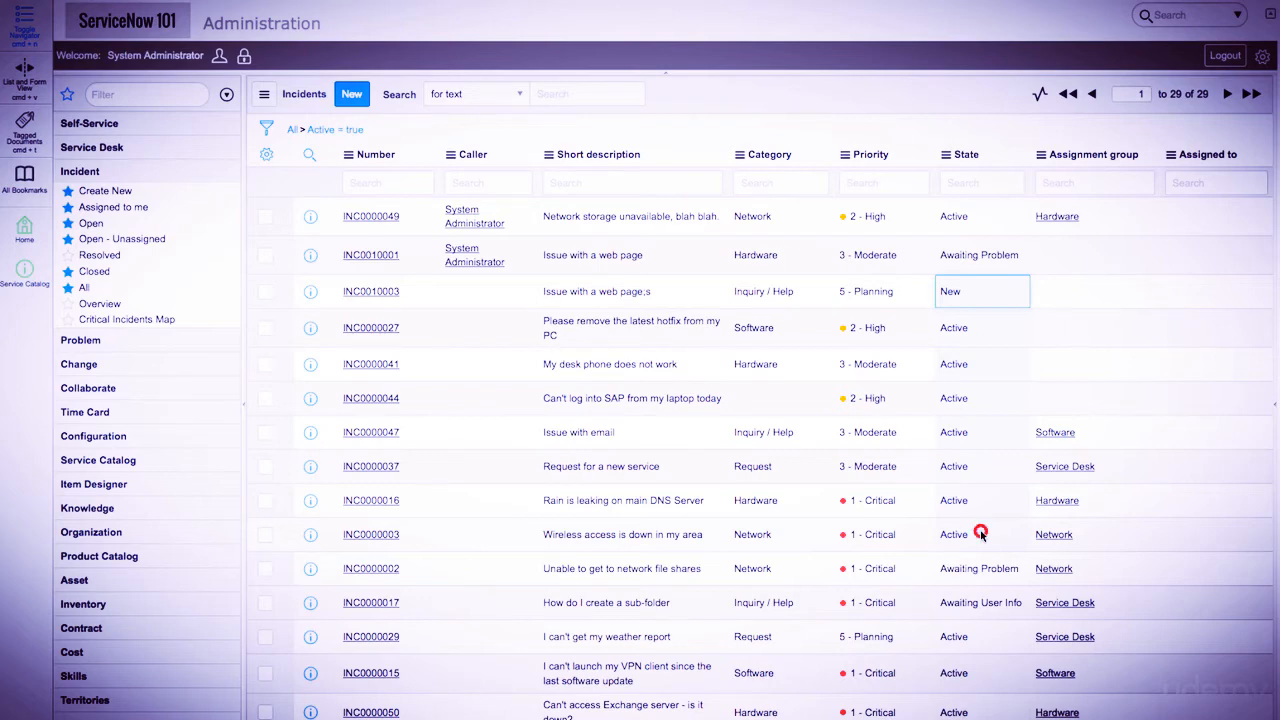
pyautogui.click(952, 533)
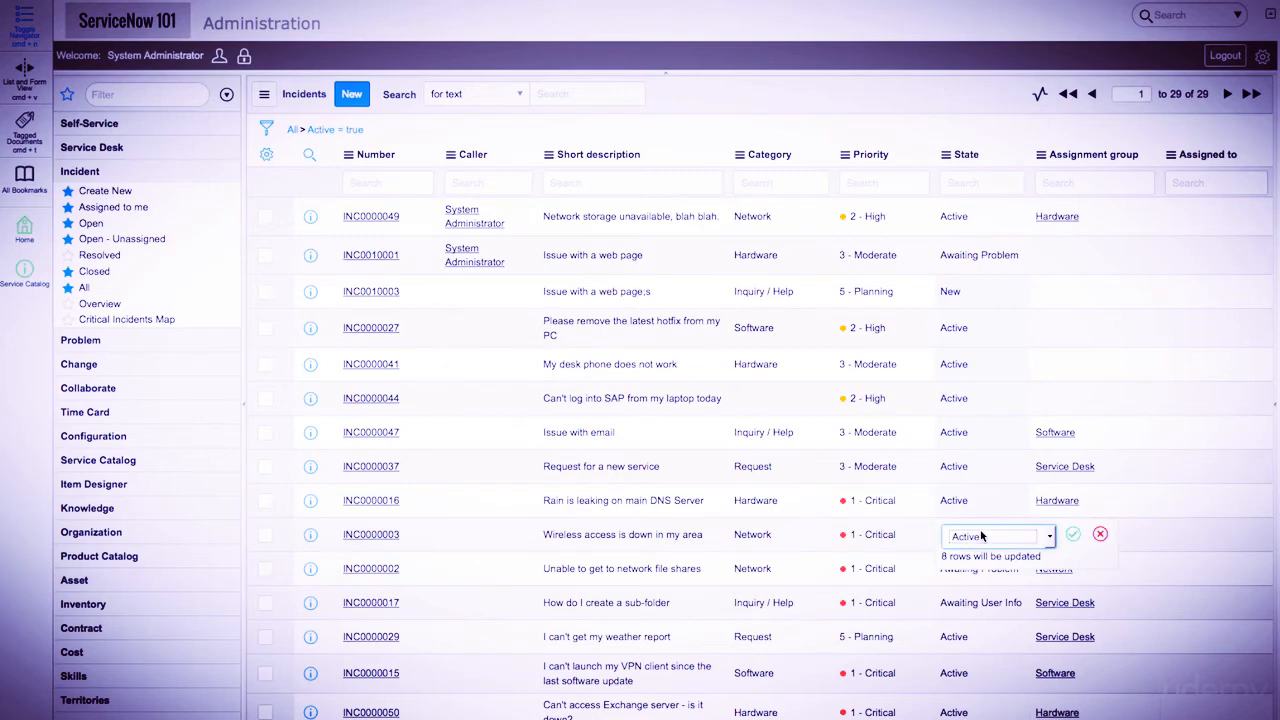
pyautogui.click(997, 536)
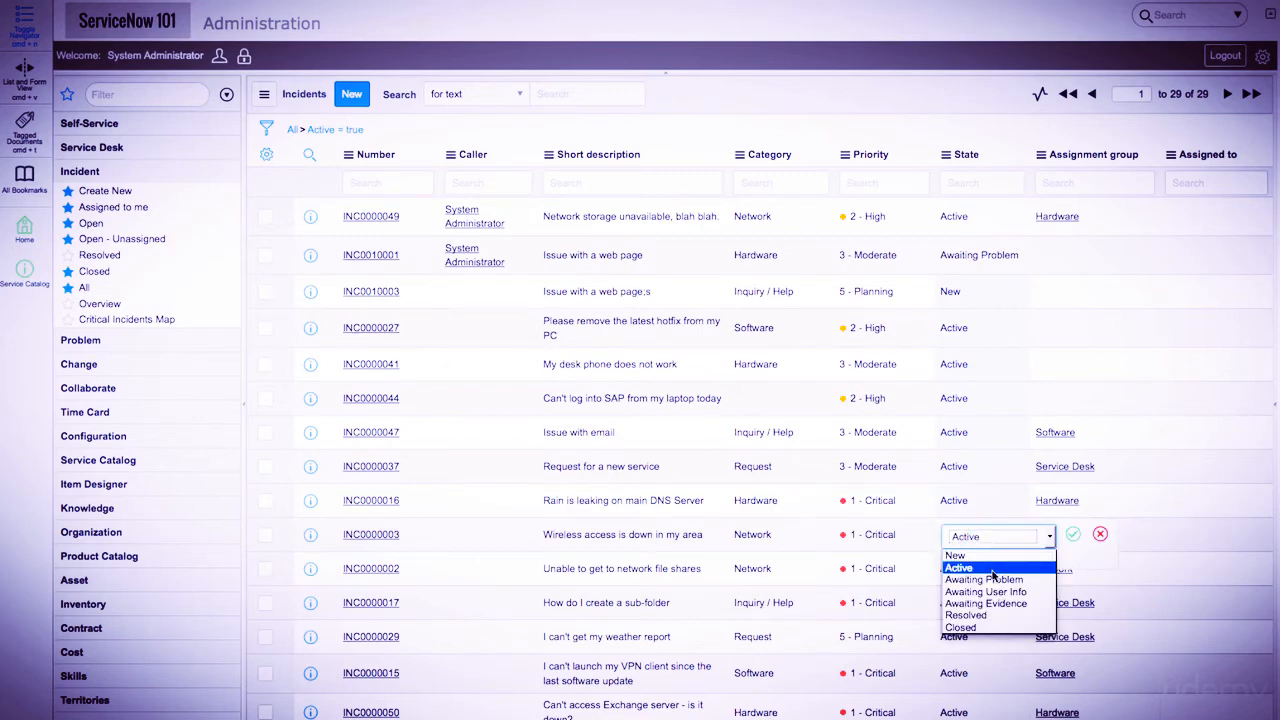
pyautogui.click(984, 579)
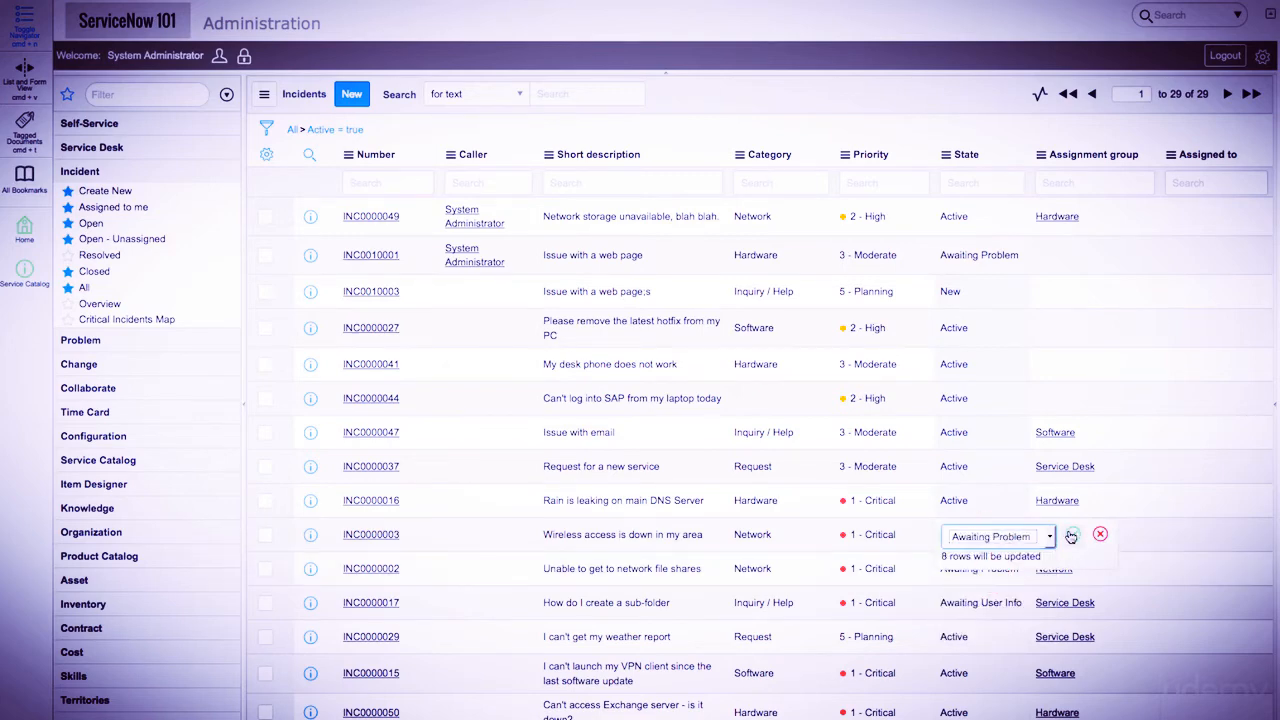
pyautogui.click(1071, 534)
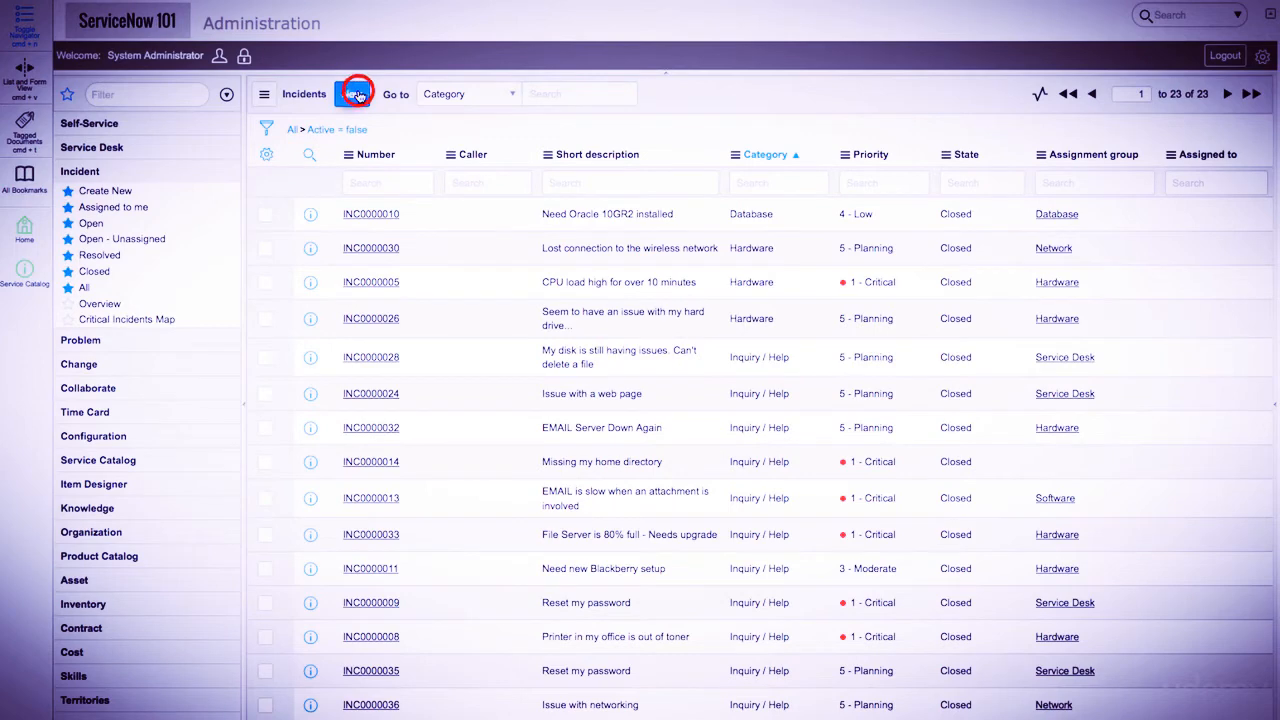
# - Create a new incident record from the Incidents list, numbered INC0010021
pyautogui.click(357, 93)
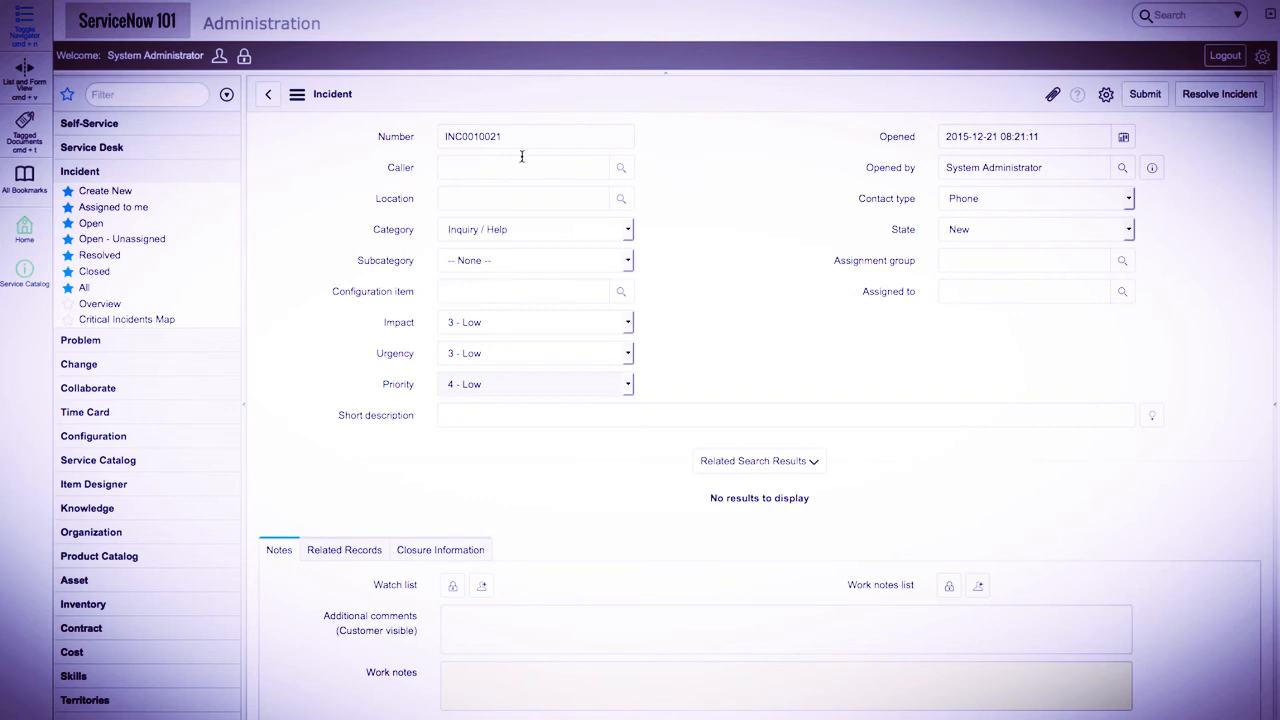
# - Set caller System Administrator, enter Colorado, and categorize the incident as Software / Email
pyautogui.write('sys')
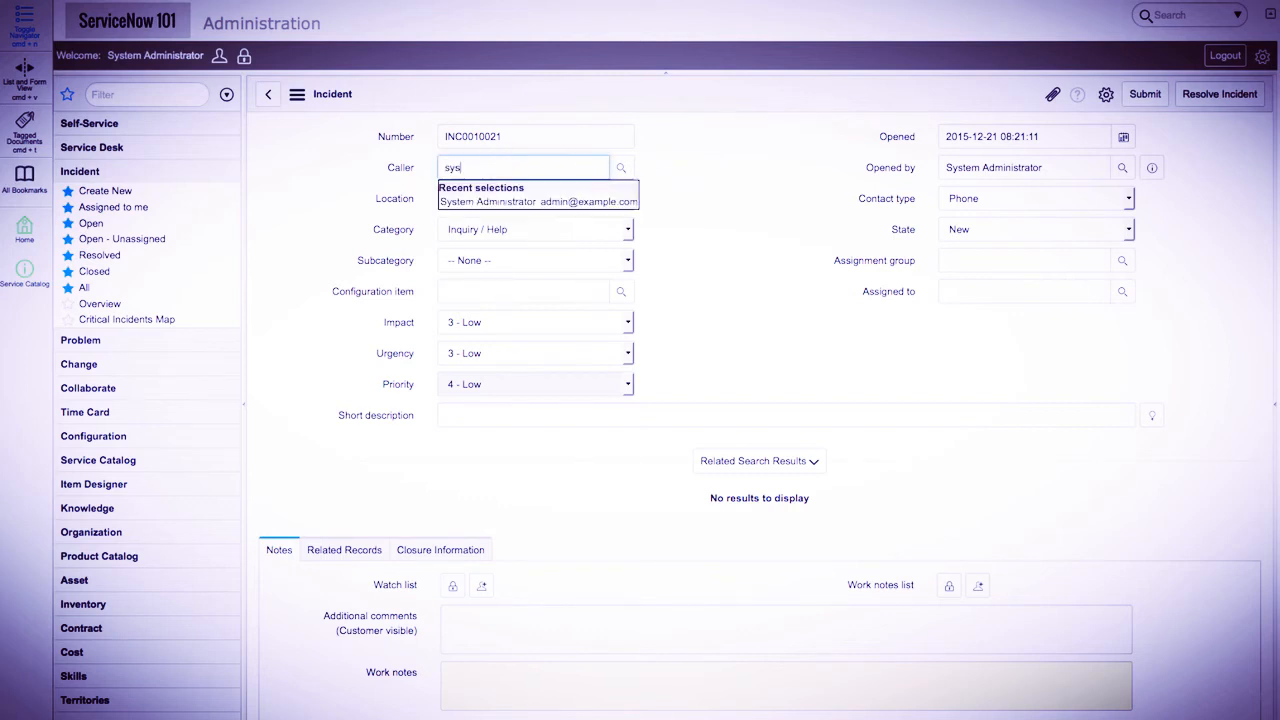
pyautogui.click(490, 201)
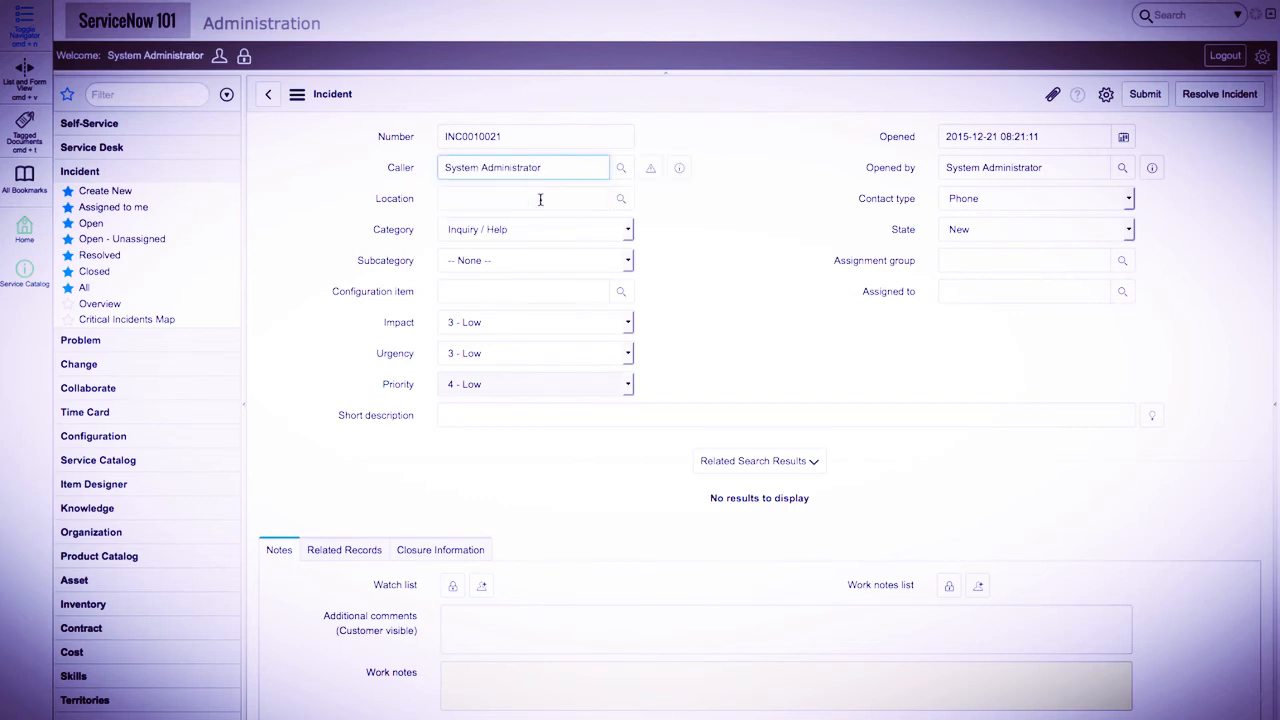
pyautogui.write('Colorado')
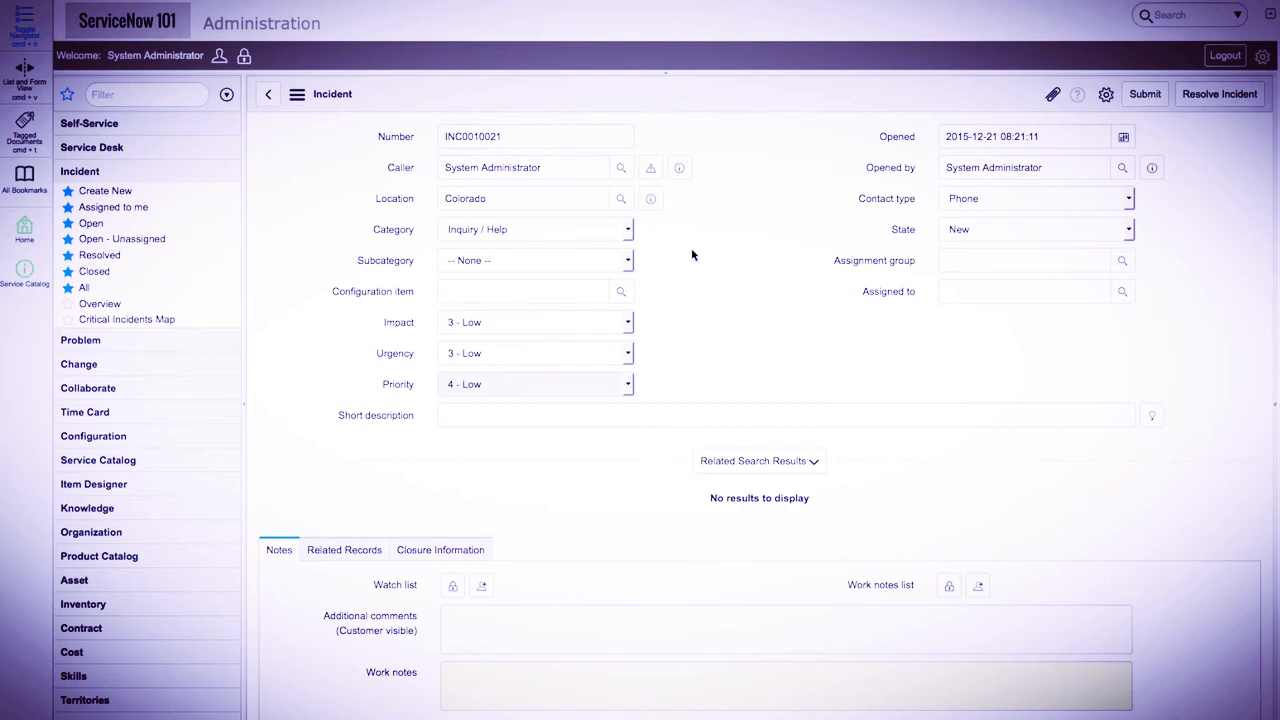
pyautogui.moveTo(623, 231)
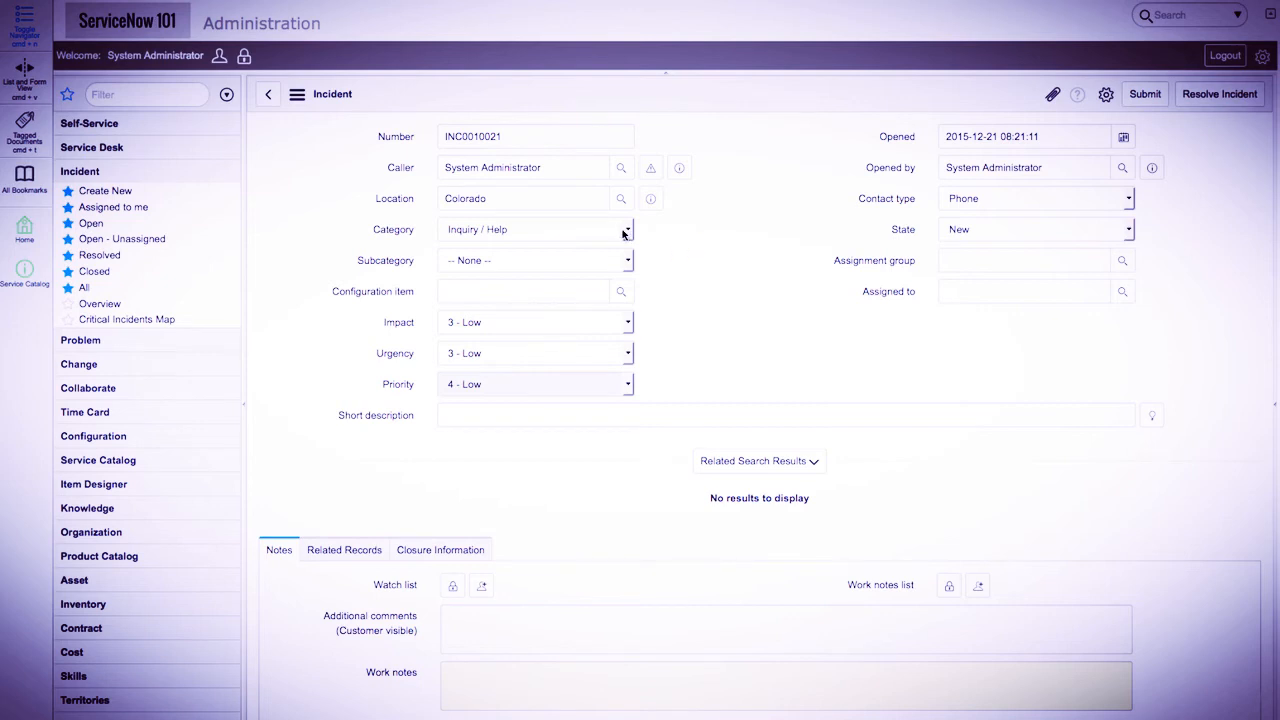
pyautogui.click(535, 229)
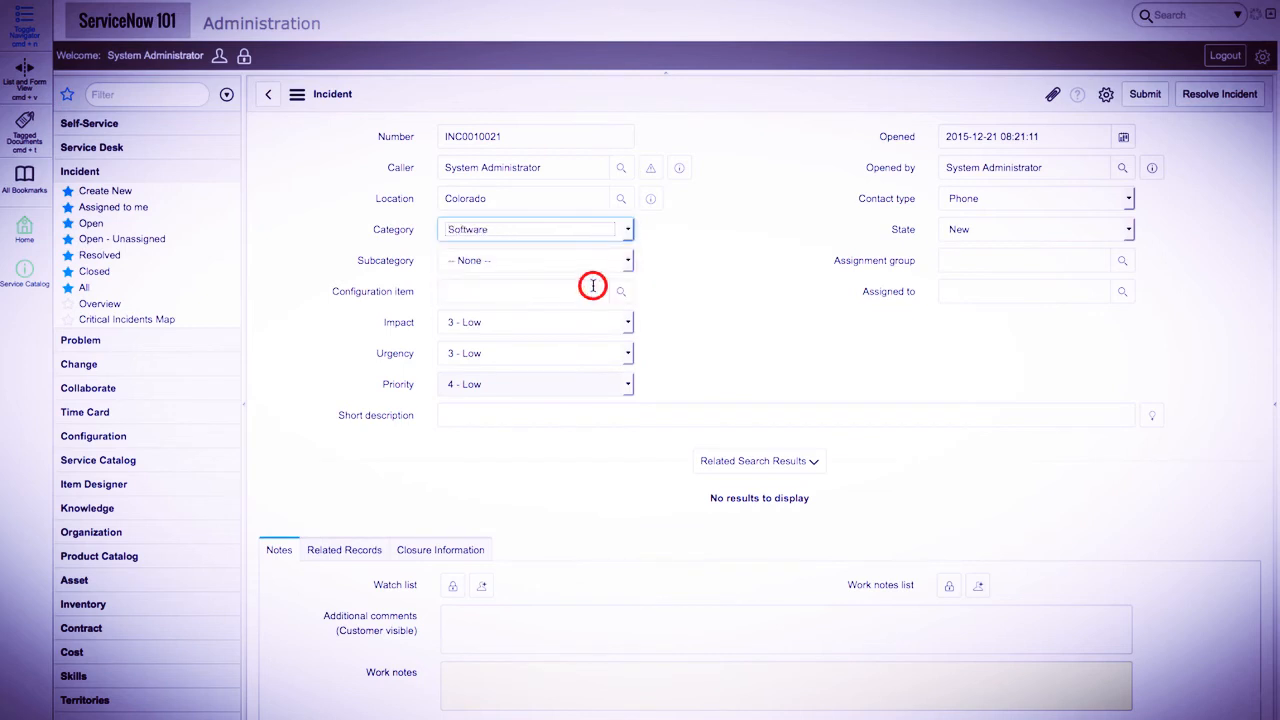
pyautogui.click(627, 260)
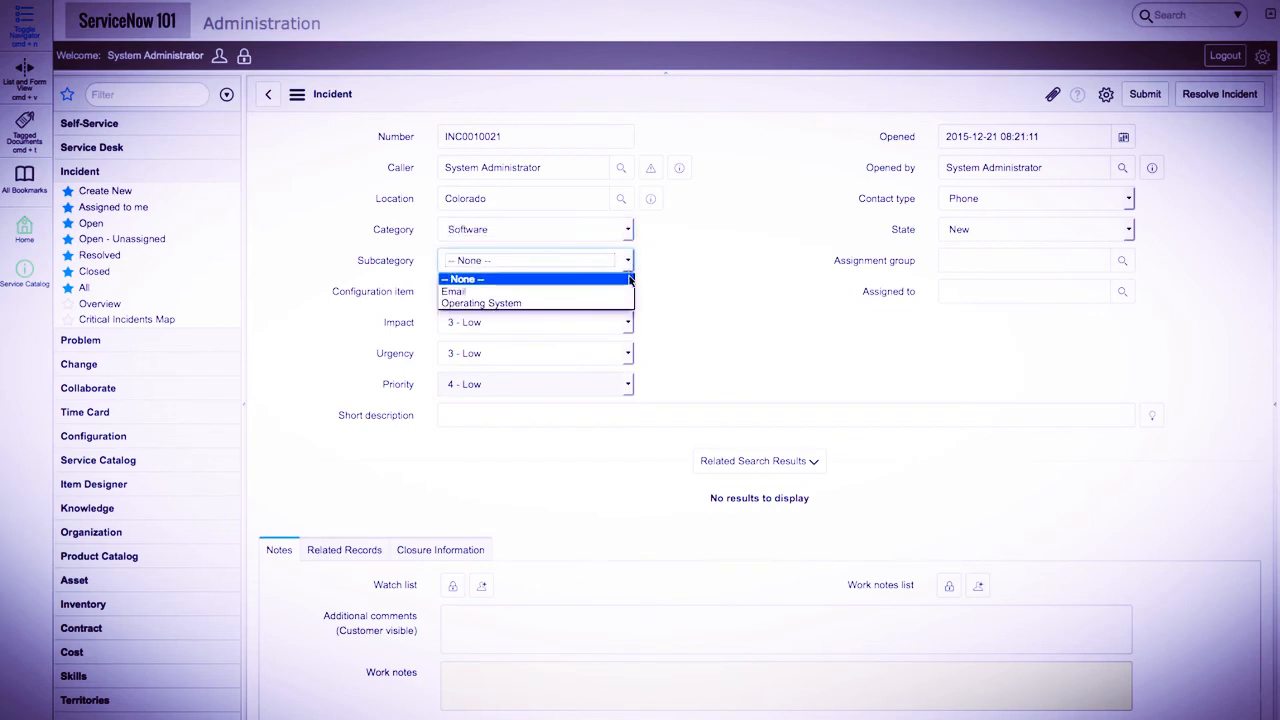
pyautogui.click(454, 291)
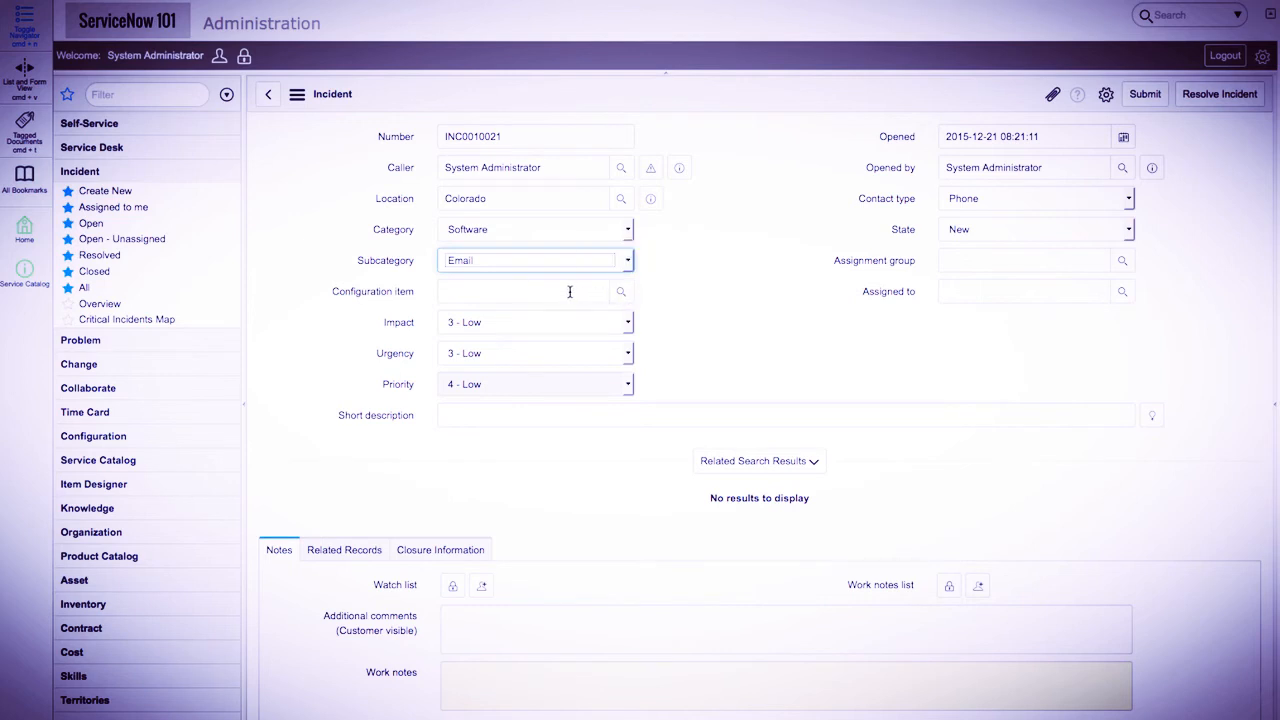
# - Set configuration item EXCHANGE-NY-02, high impact, Medium urgency, and begin the description 'Email'
pyautogui.click(523, 291)
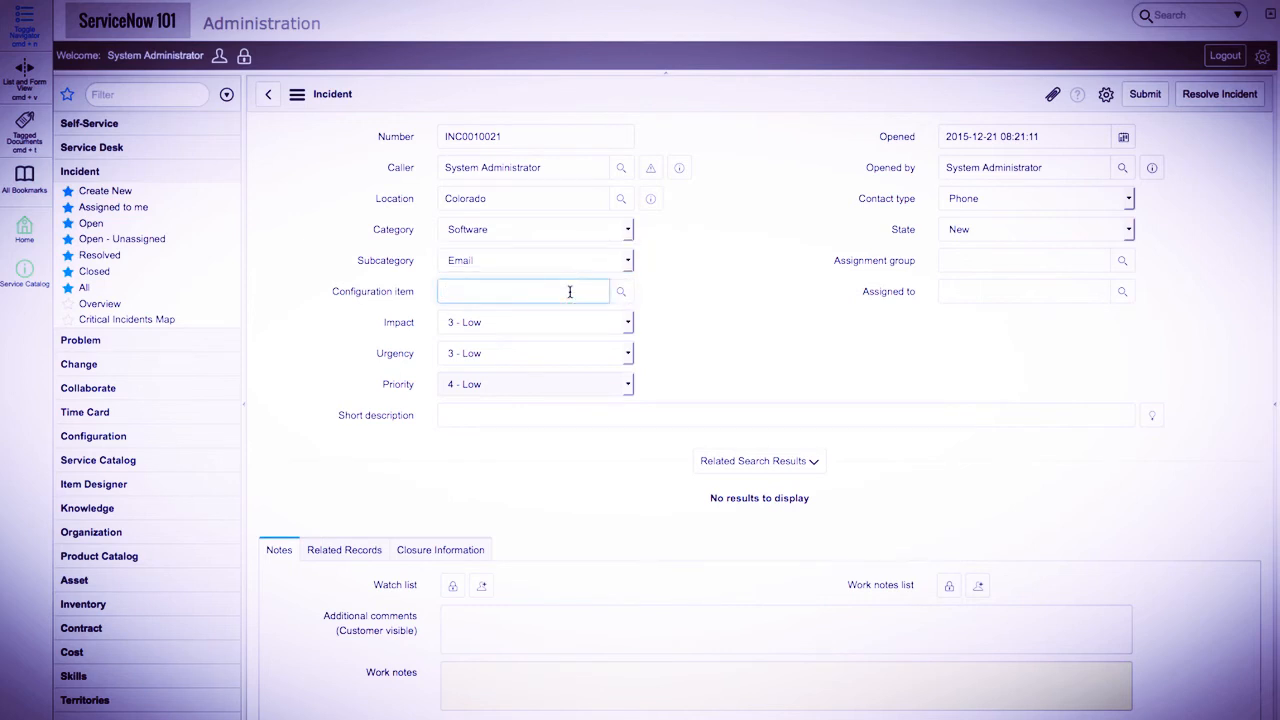
pyautogui.write('exchange')
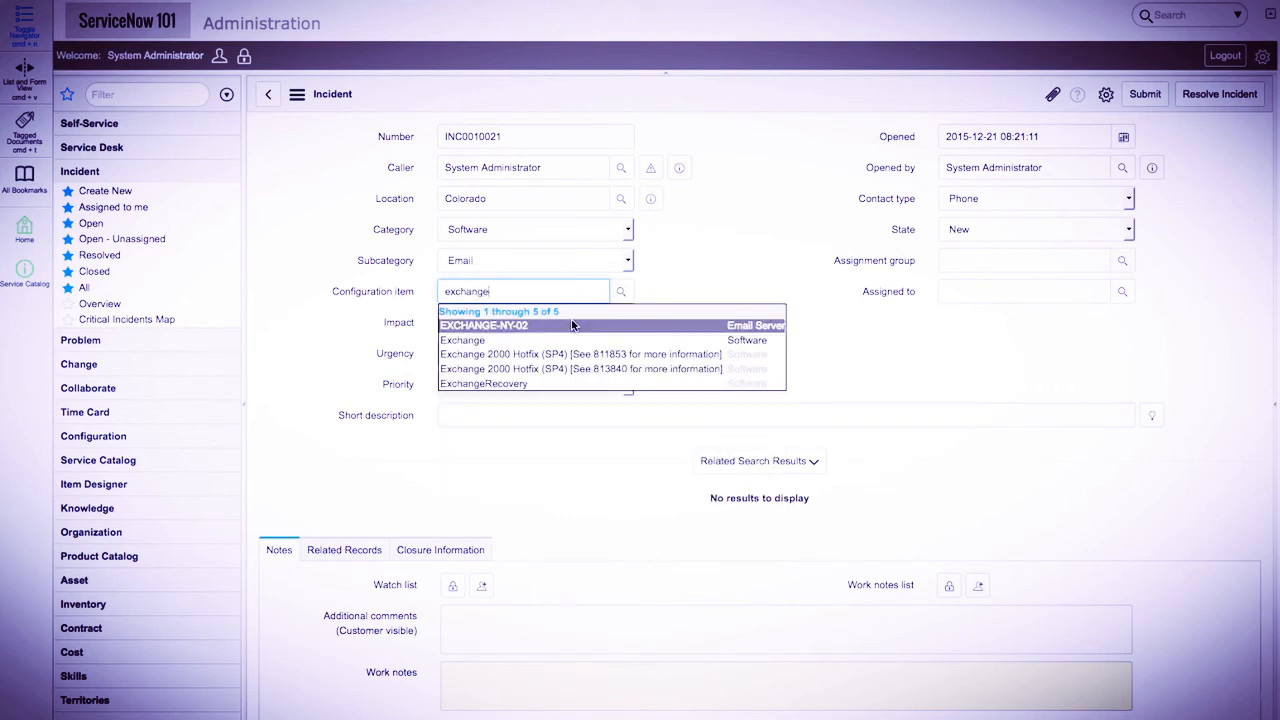
pyautogui.click(483, 325)
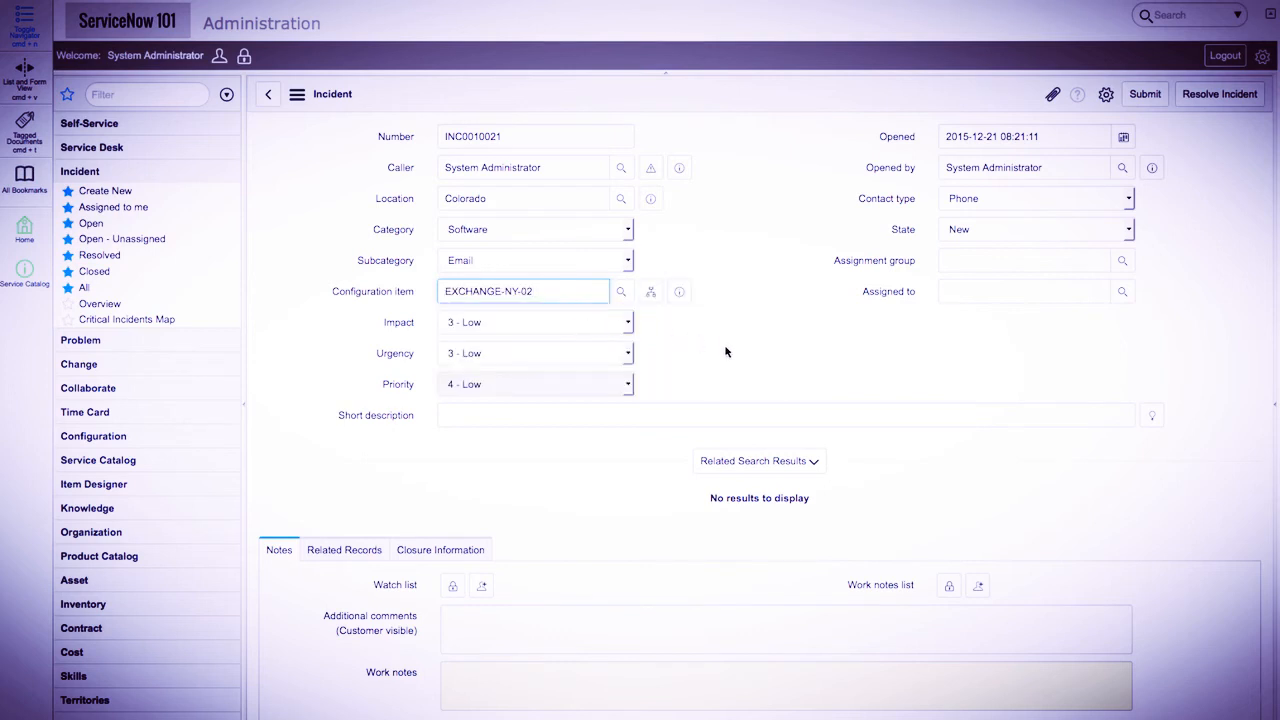
pyautogui.click(627, 322)
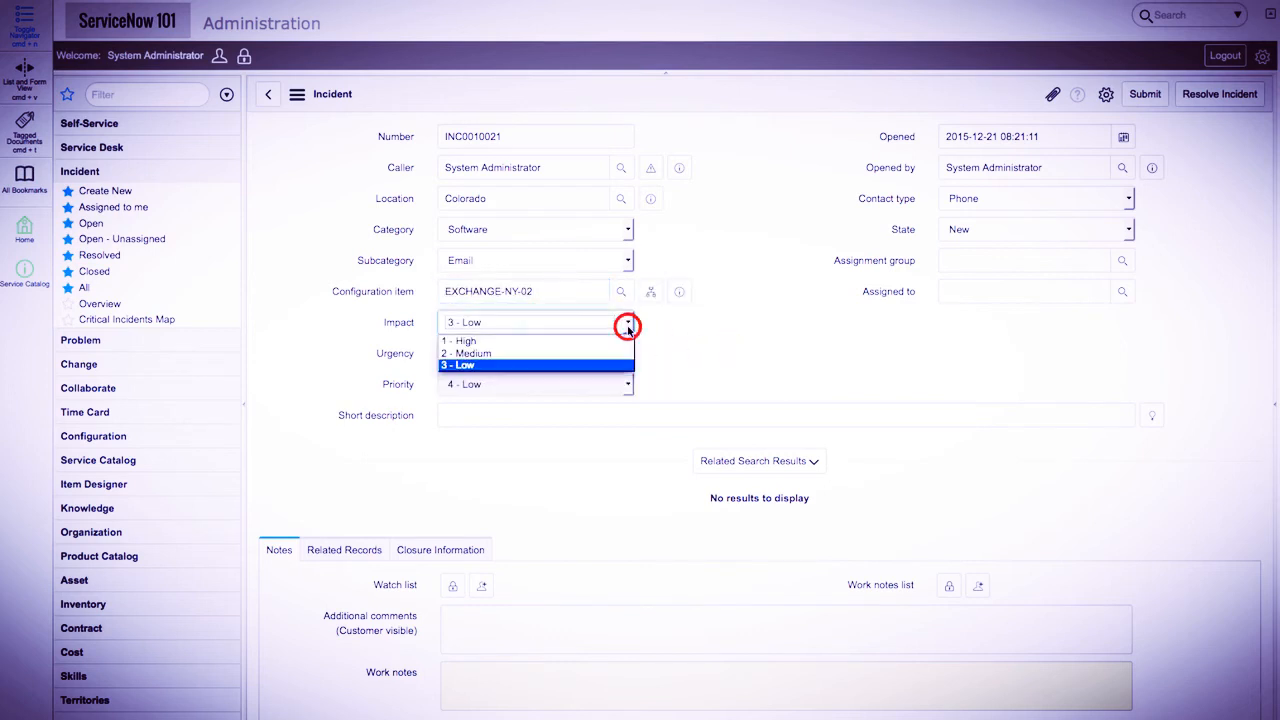
pyautogui.click(459, 341)
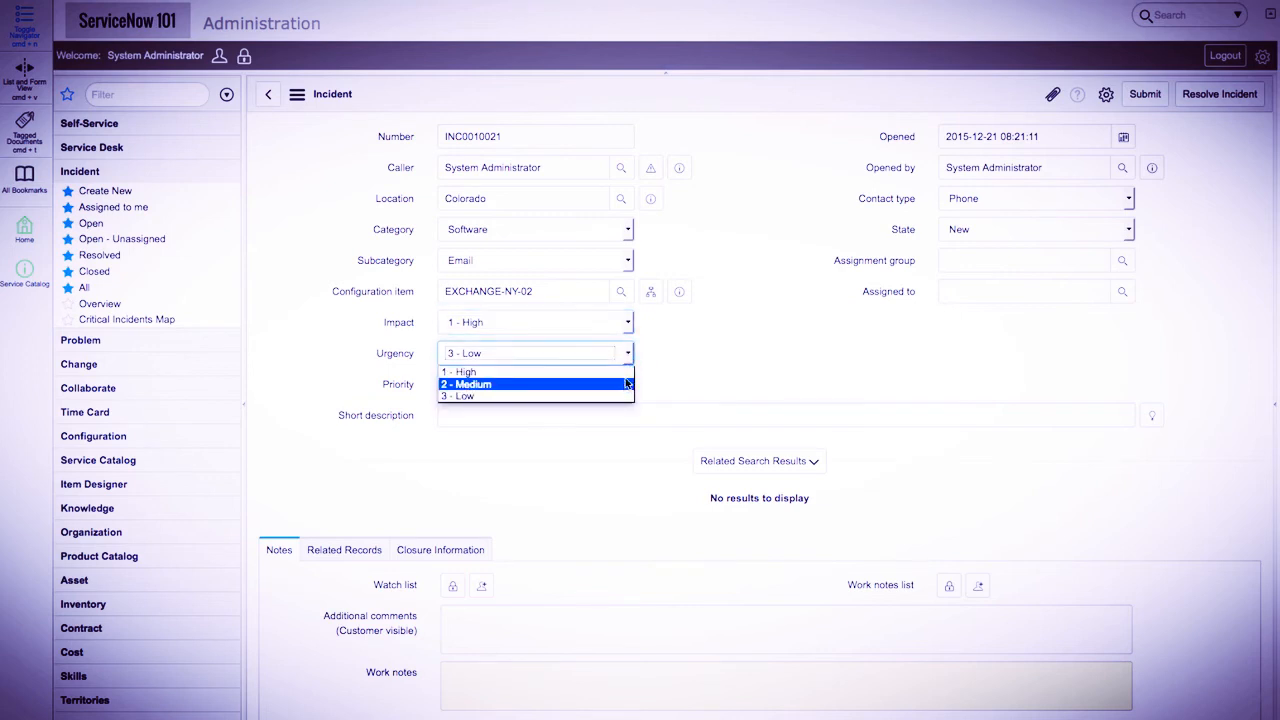
pyautogui.click(466, 384)
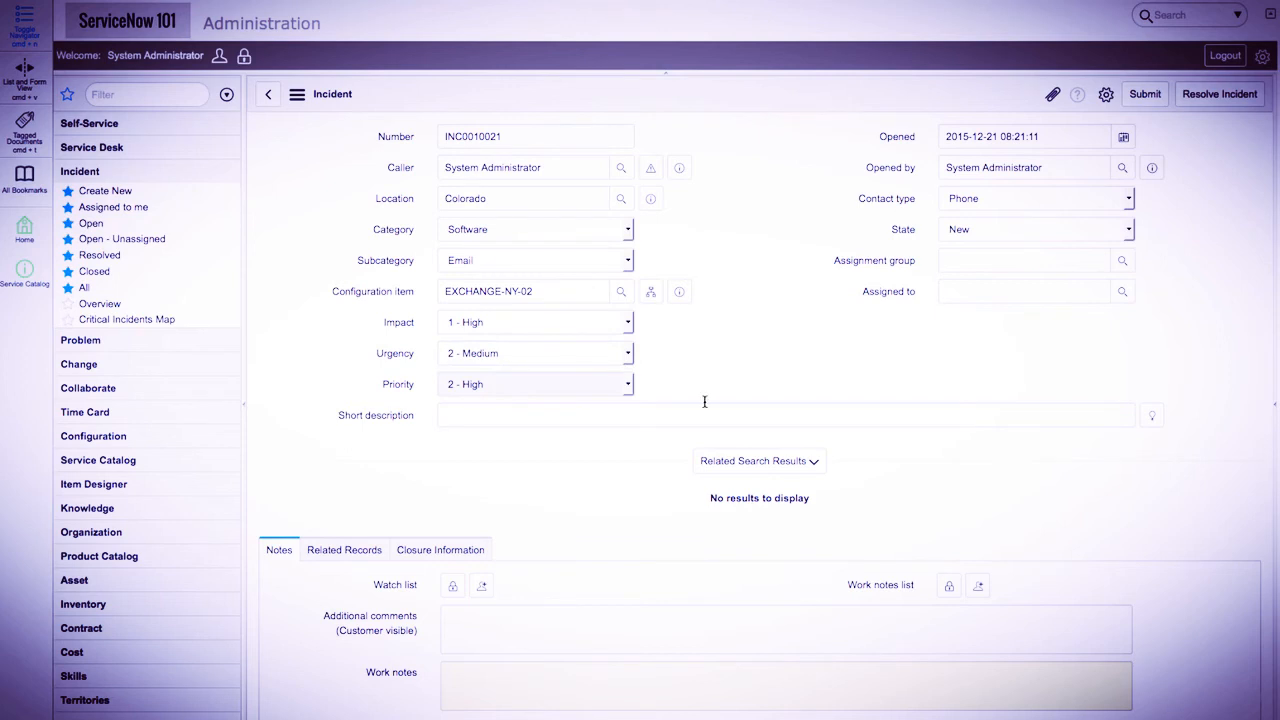
pyautogui.write('Email is down!')
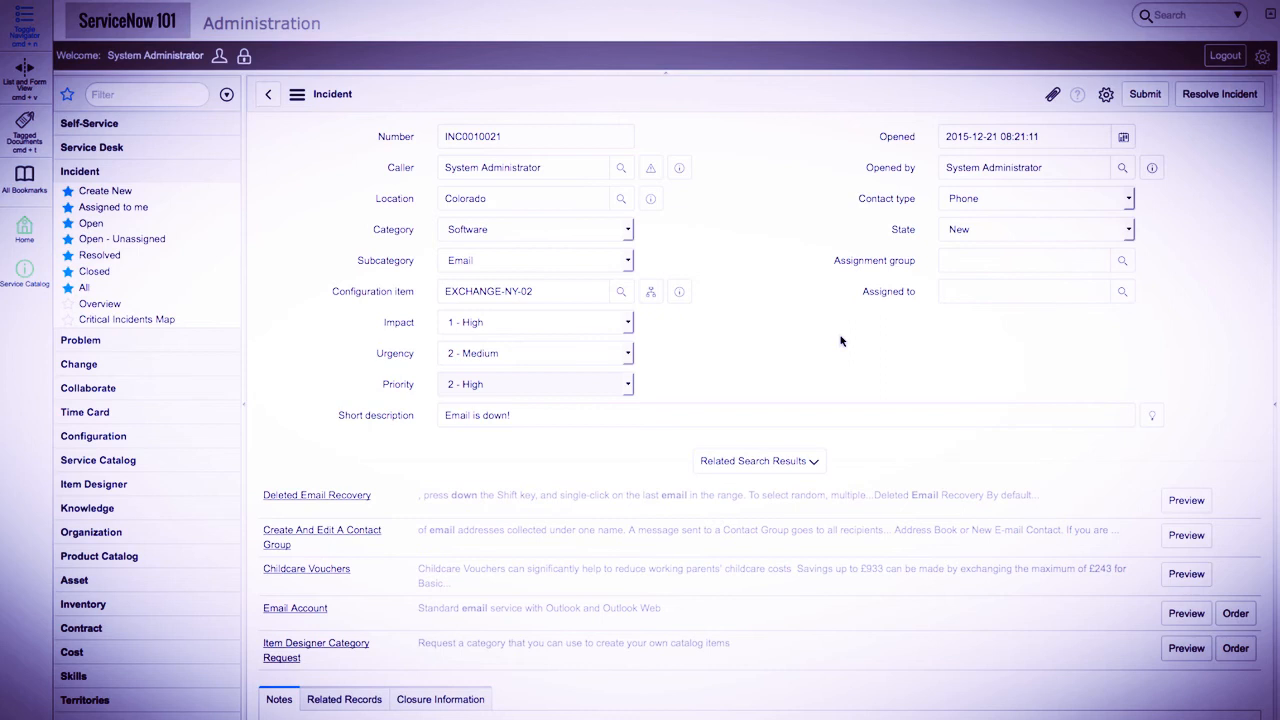
pyautogui.moveTo(1181, 314)
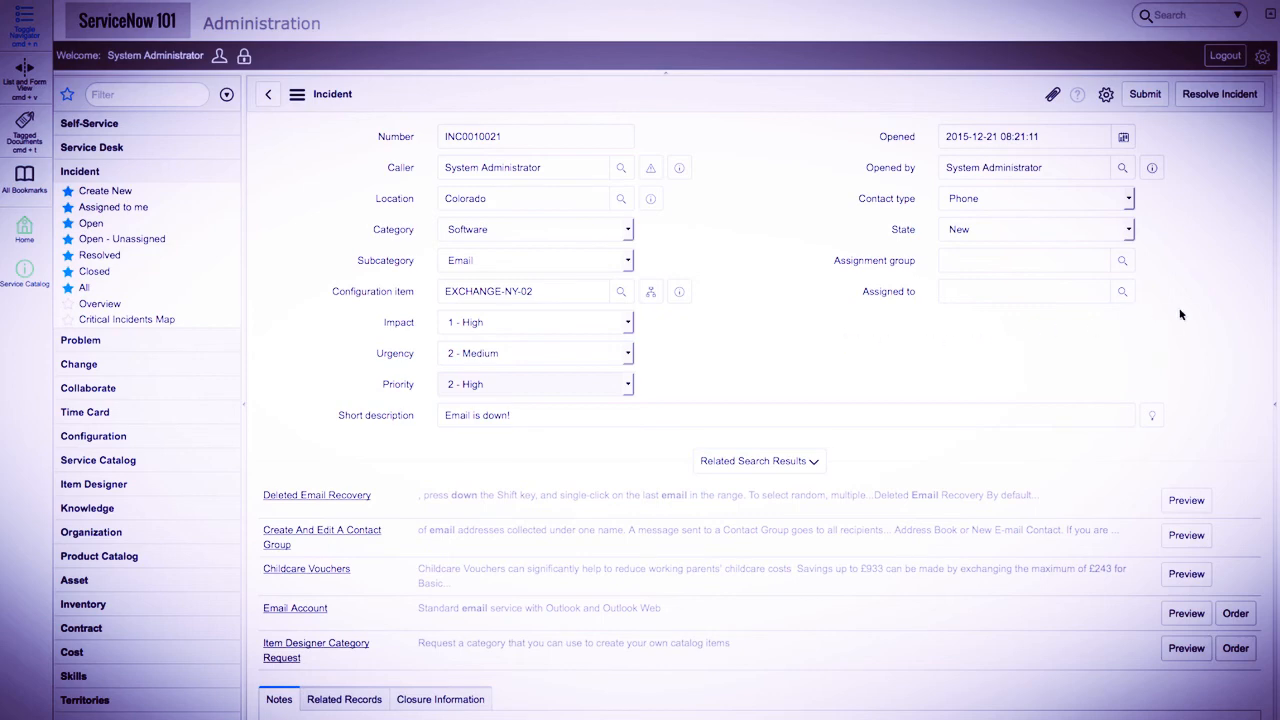
# - Confirm the incident's contact type stays Phone and its state stays New
pyautogui.click(1035, 198)
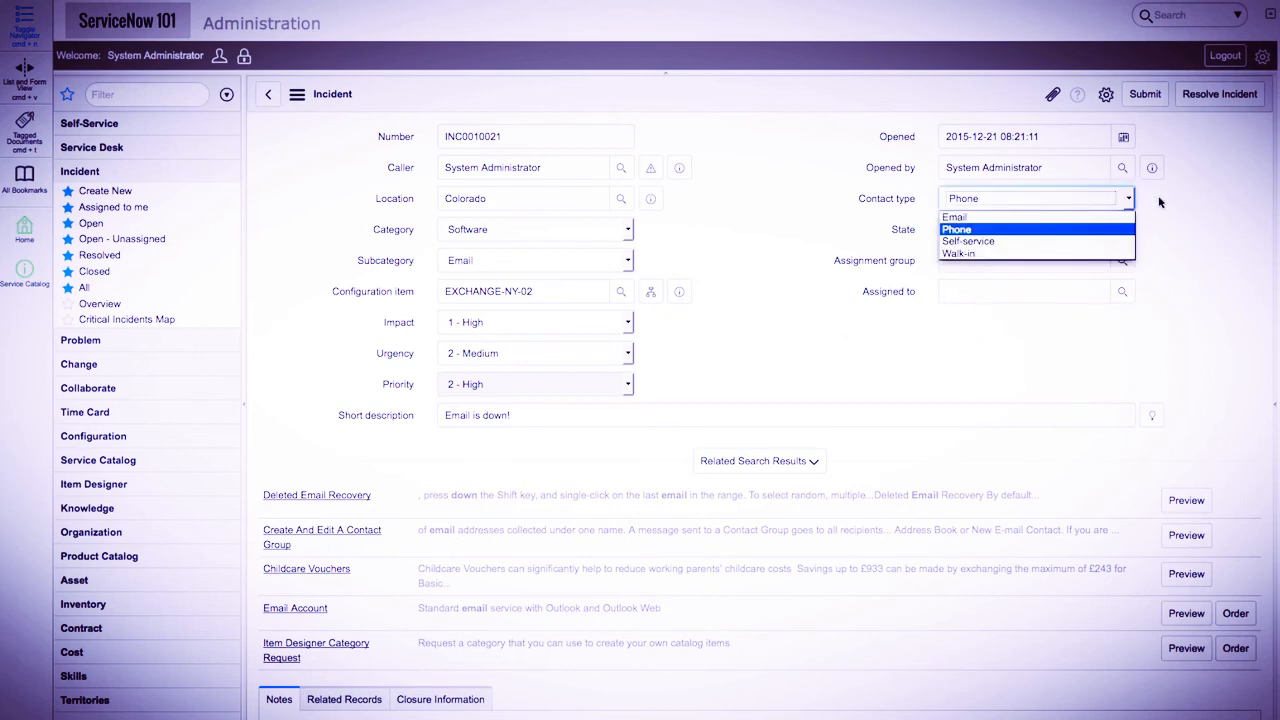
pyautogui.click(957, 229)
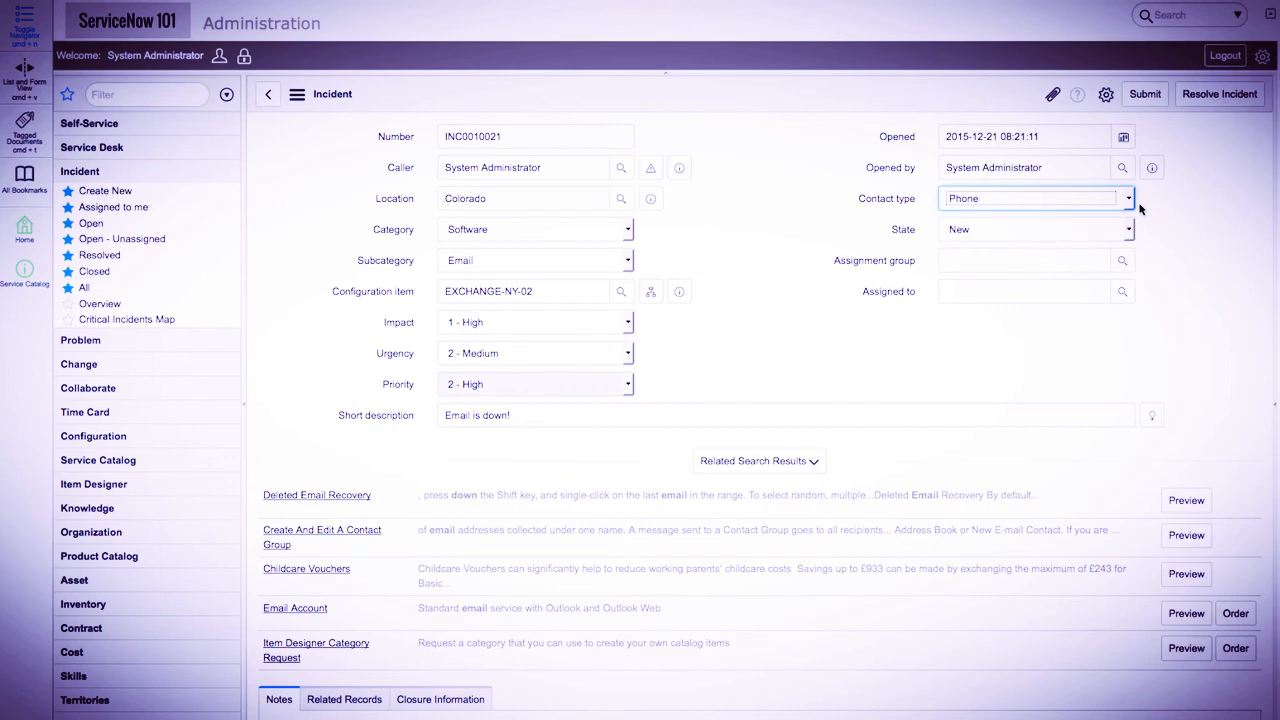
pyautogui.moveTo(1130, 235)
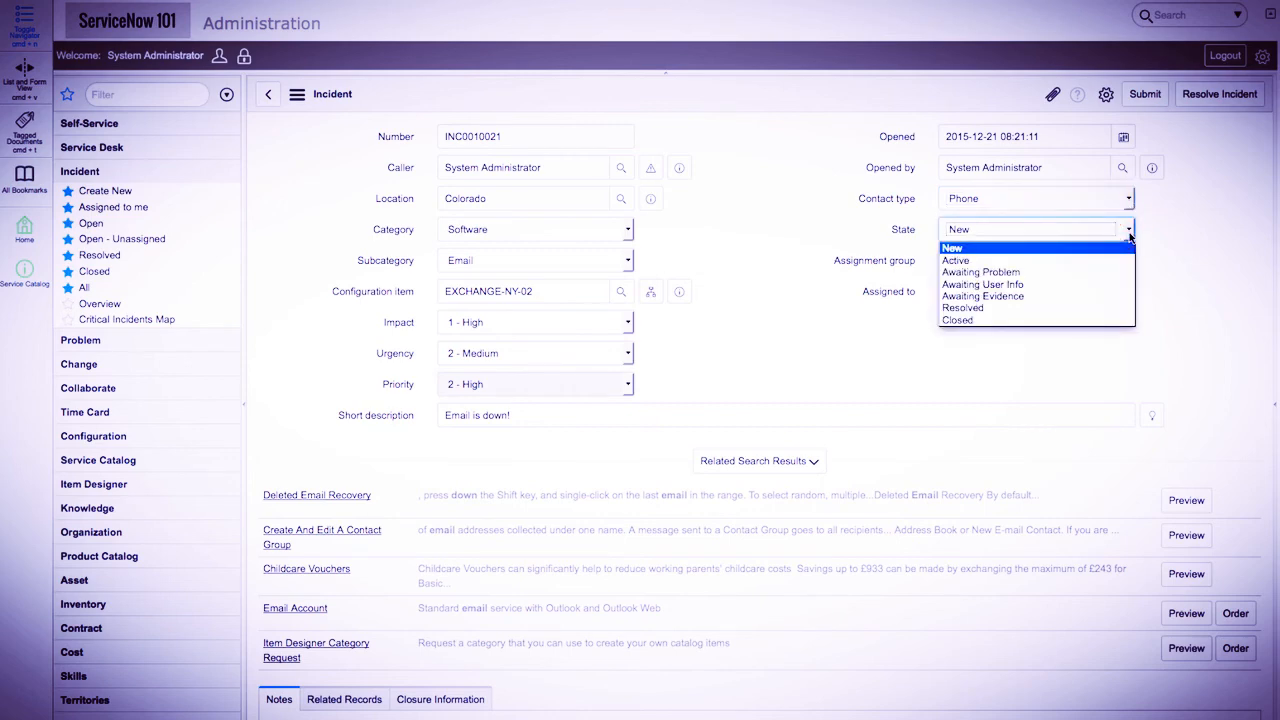
pyautogui.click(1035, 229)
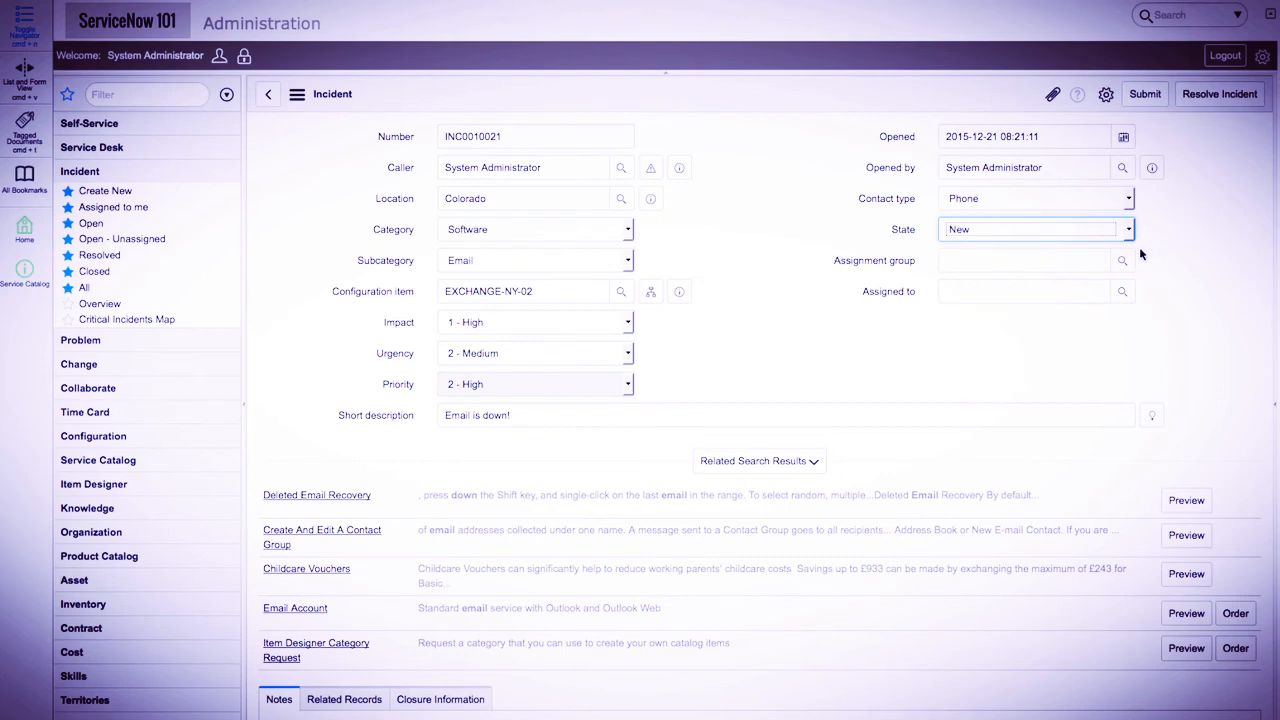
pyautogui.click(1122, 260)
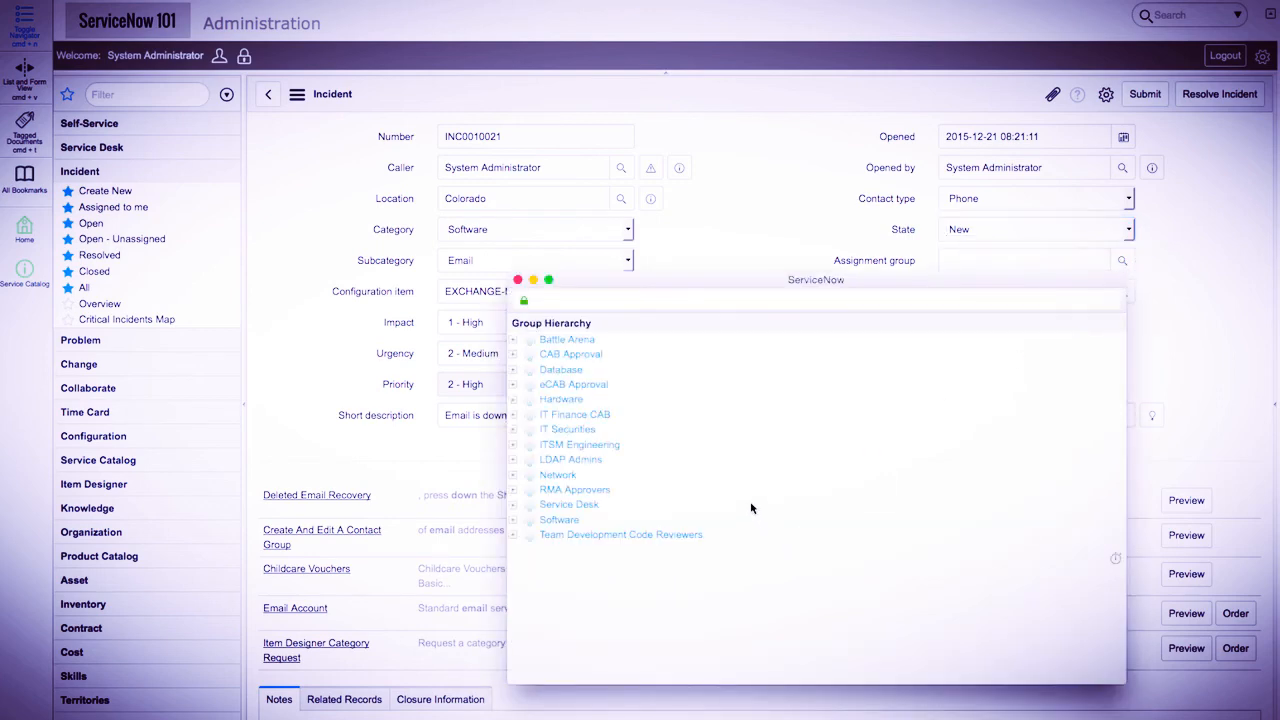
pyautogui.moveTo(733, 448)
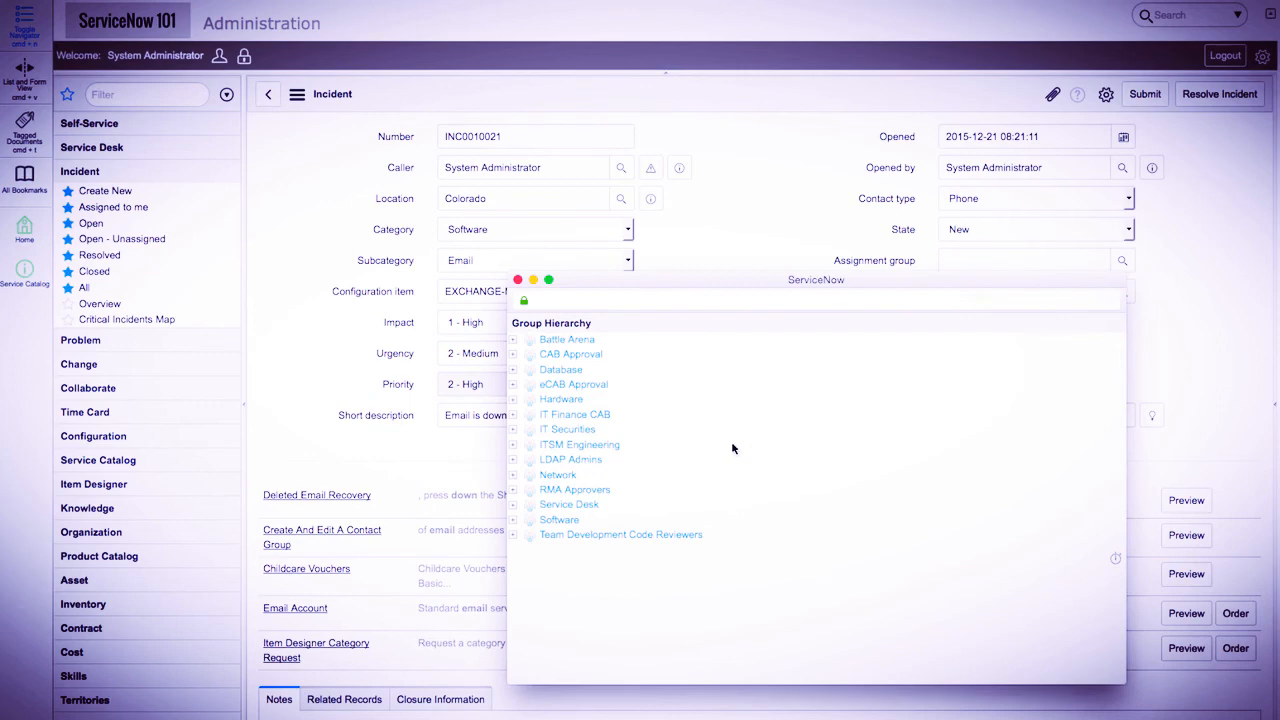
pyautogui.moveTo(565, 476)
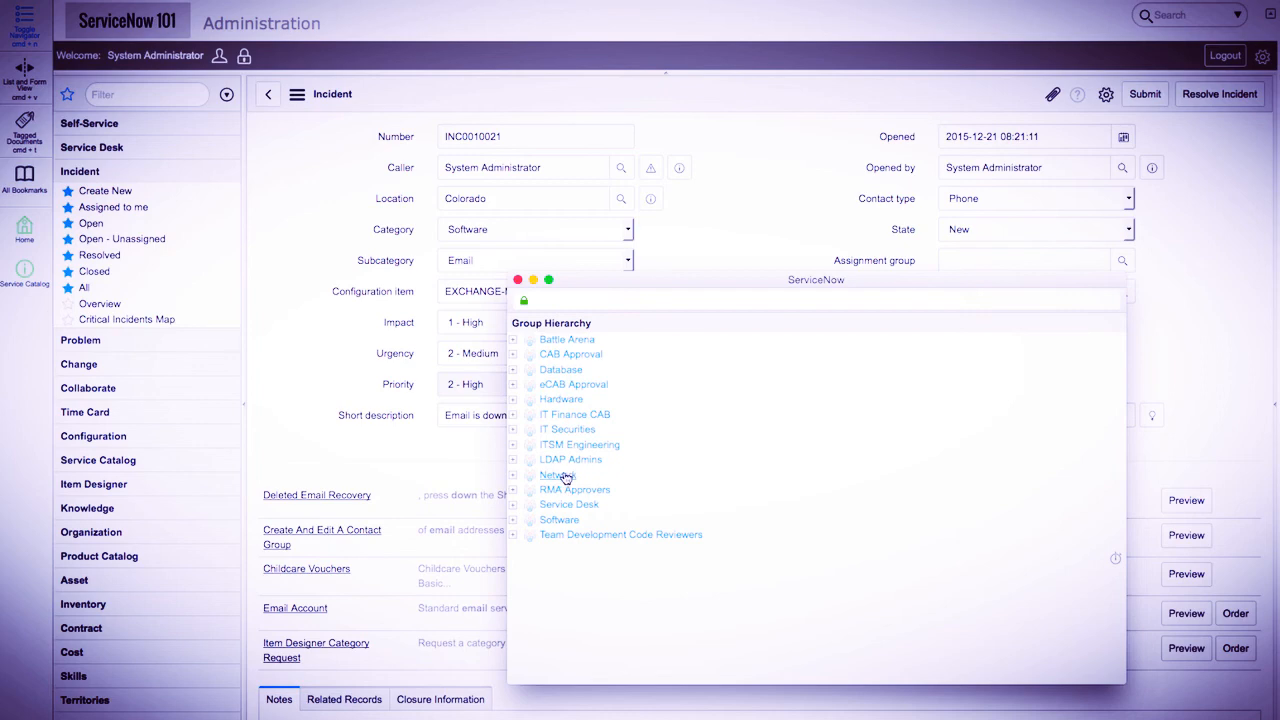
# - Choose Network as assignment group, submit INC0010021, and return to the incidents list
pyautogui.click(557, 474)
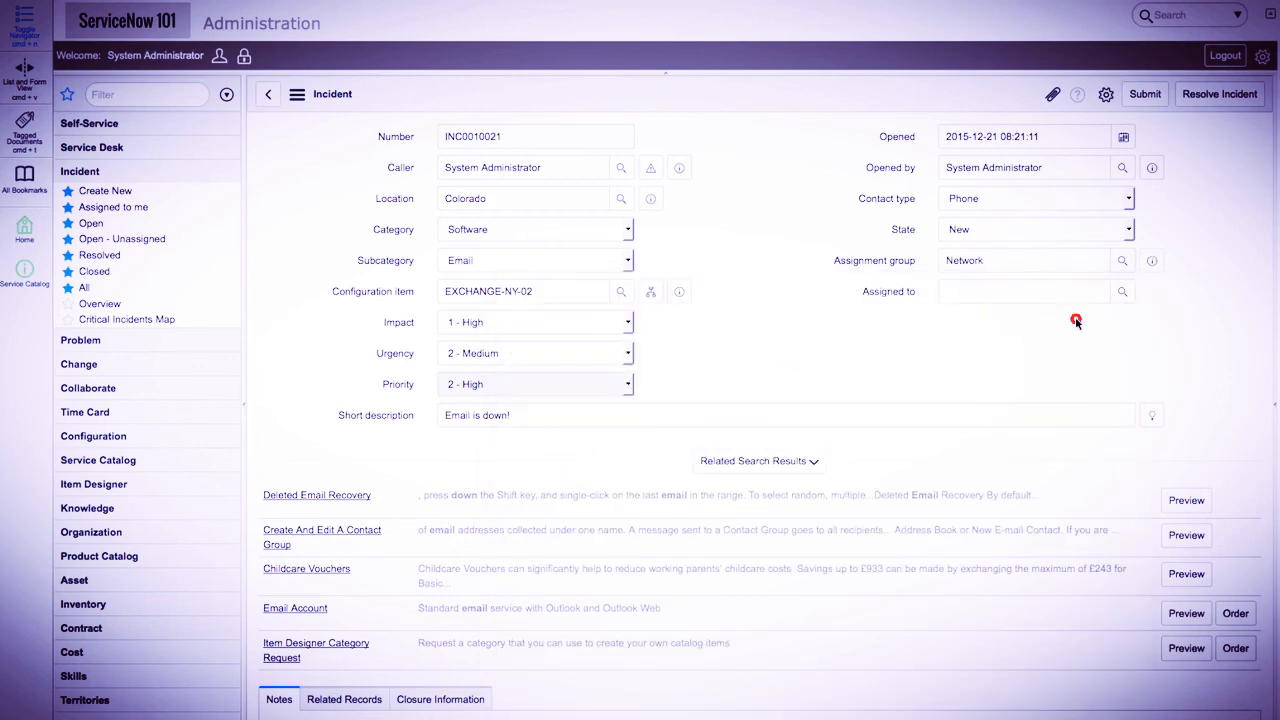
pyautogui.click(1144, 93)
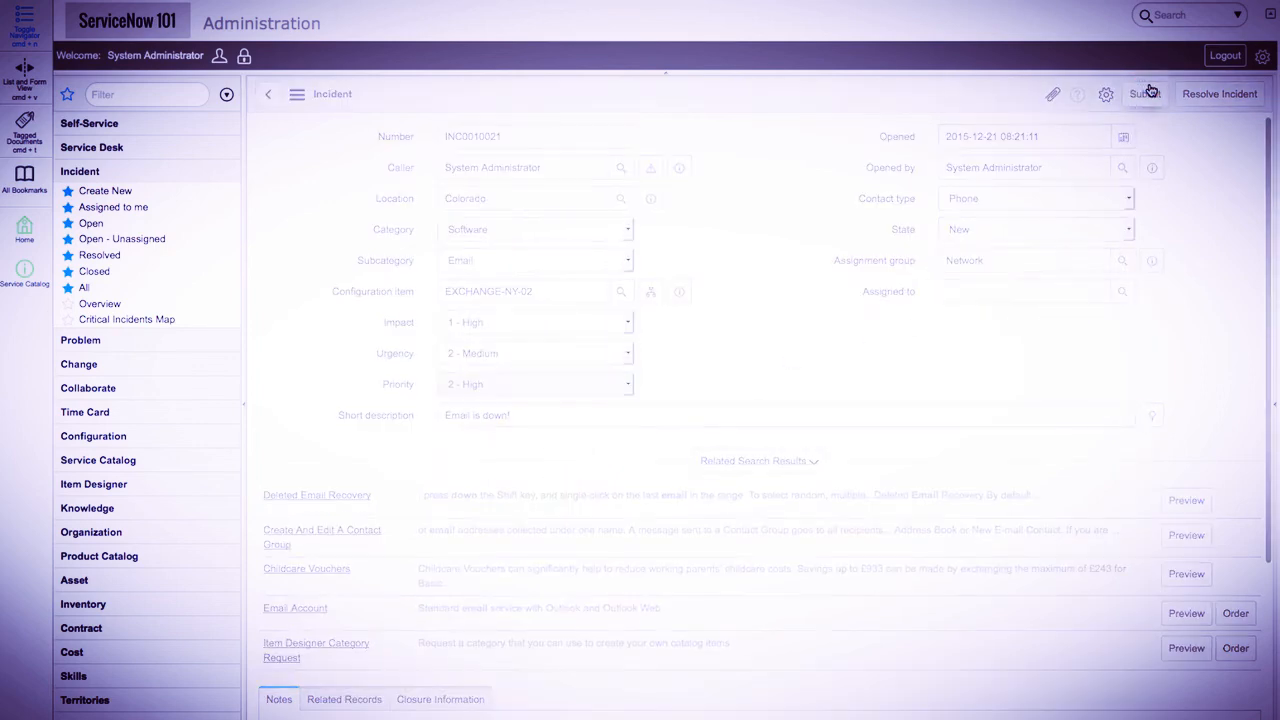
pyautogui.click(268, 93)
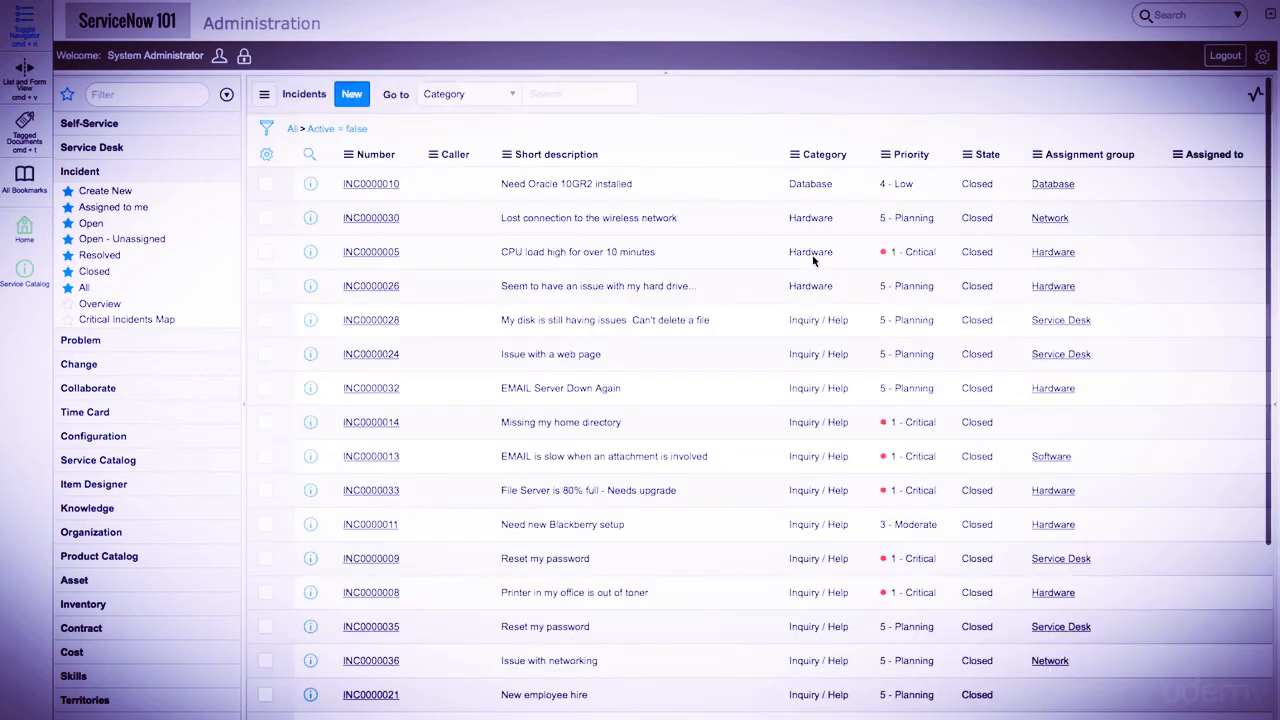
# - Sort active incidents by Number descending and open the 'Email is down!' incident
pyautogui.click(766, 154)
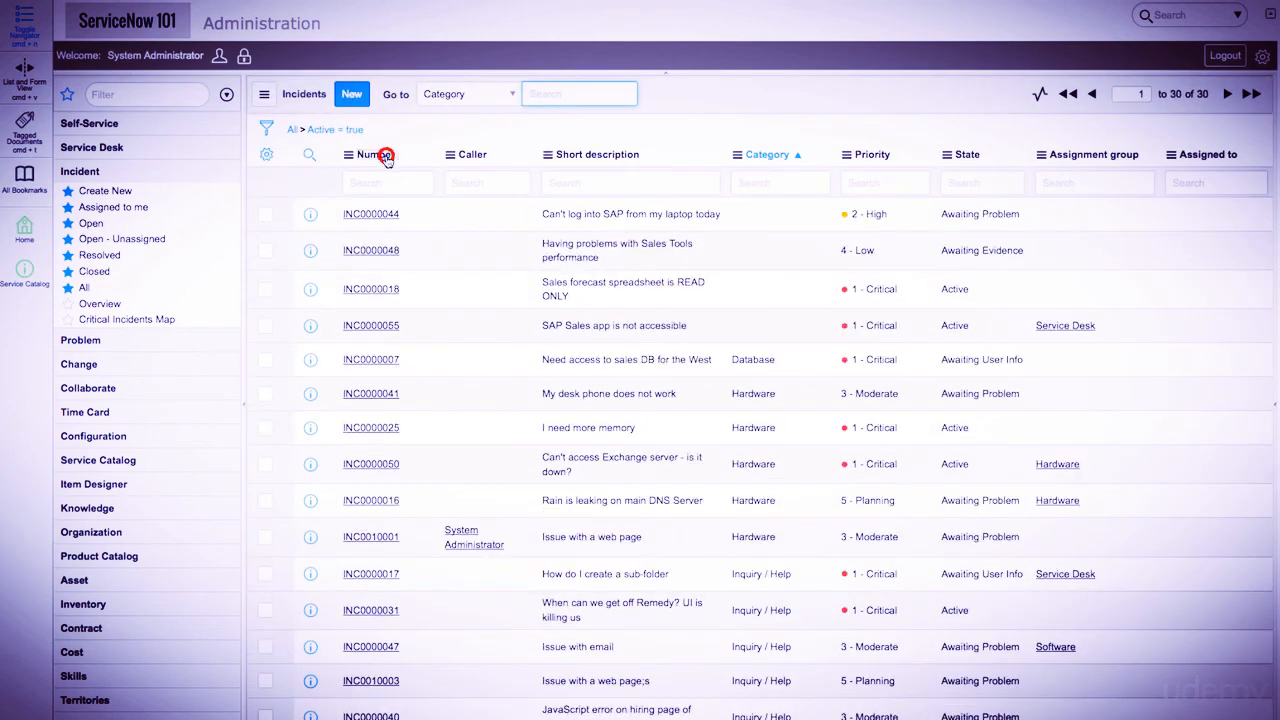
pyautogui.click(367, 154)
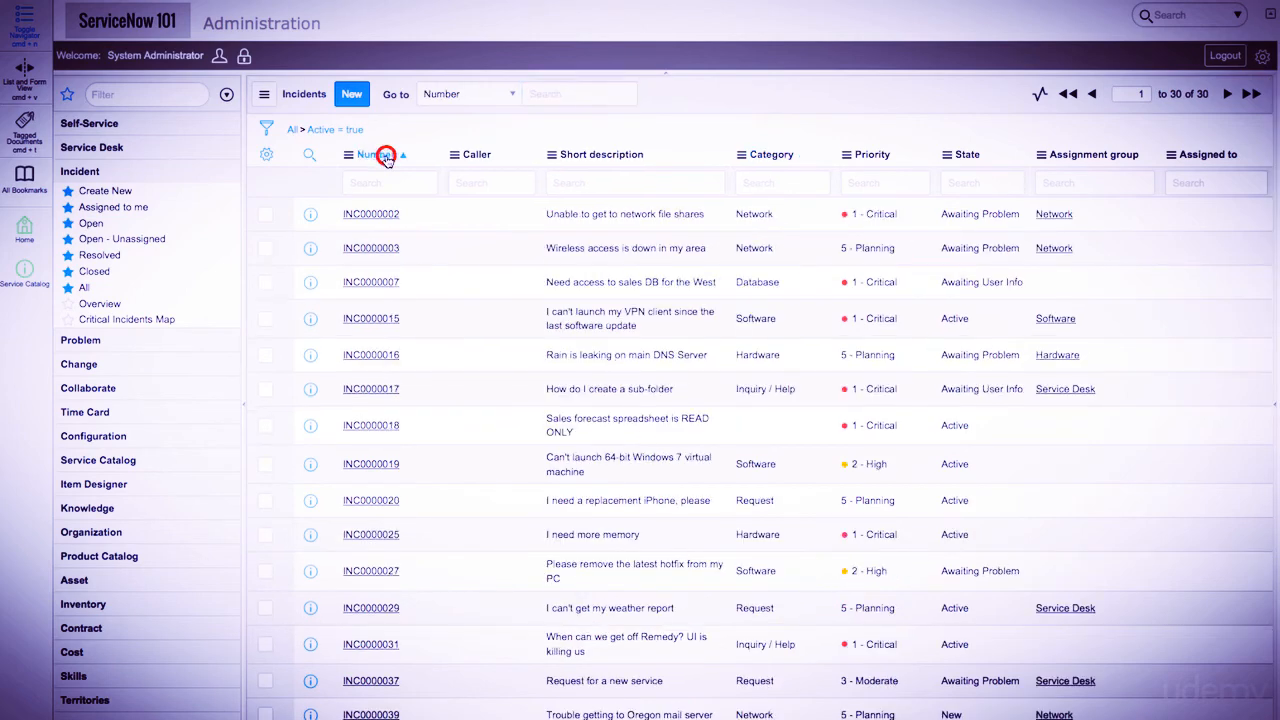
pyautogui.click(374, 154)
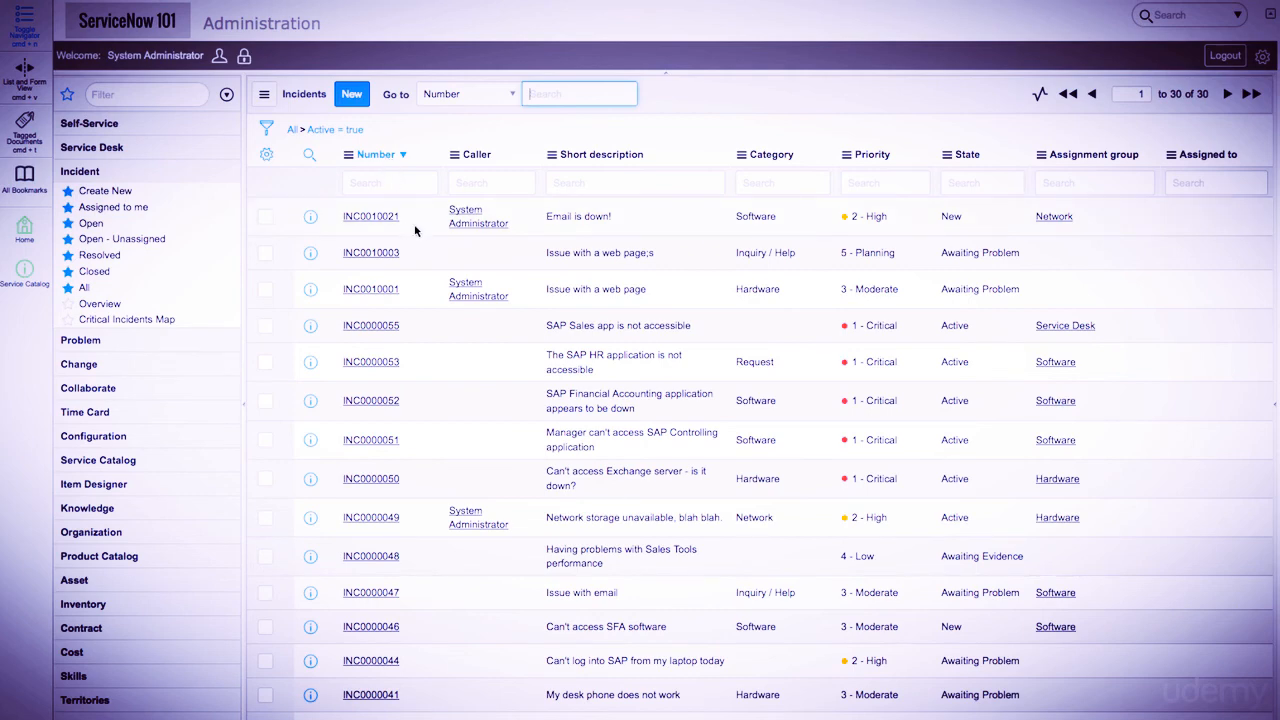
pyautogui.click(370, 216)
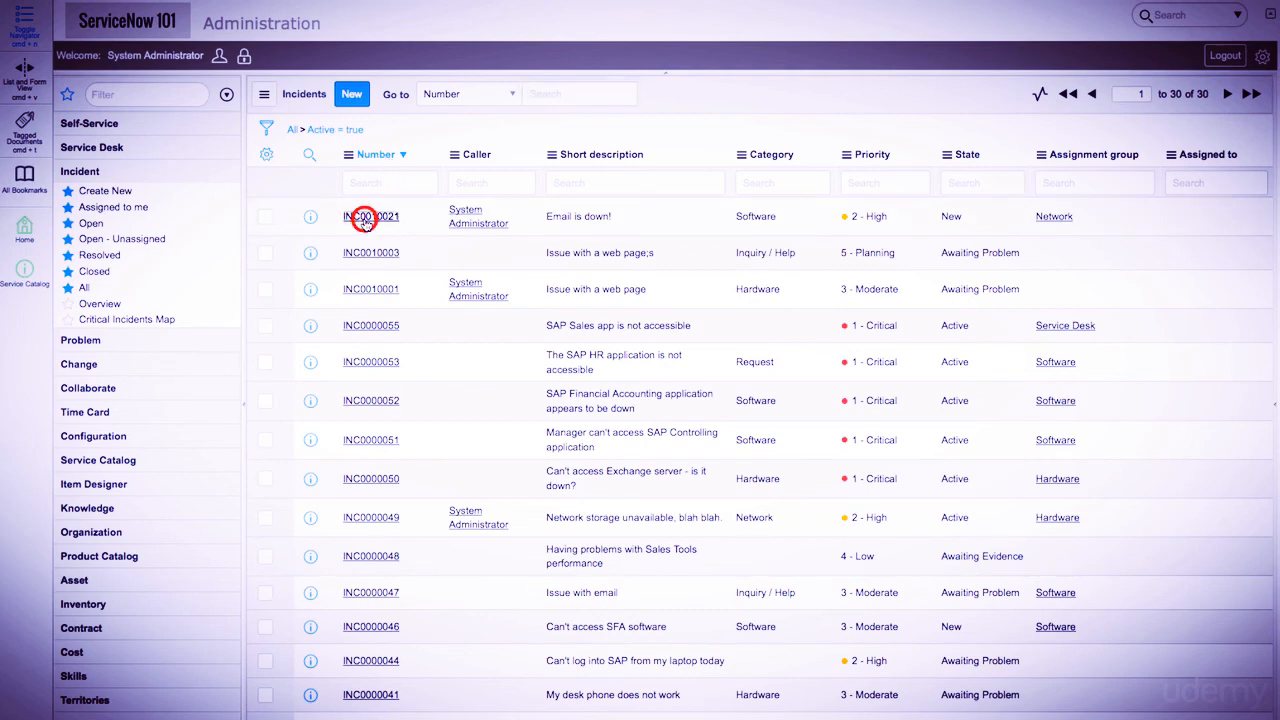
pyautogui.click(371, 216)
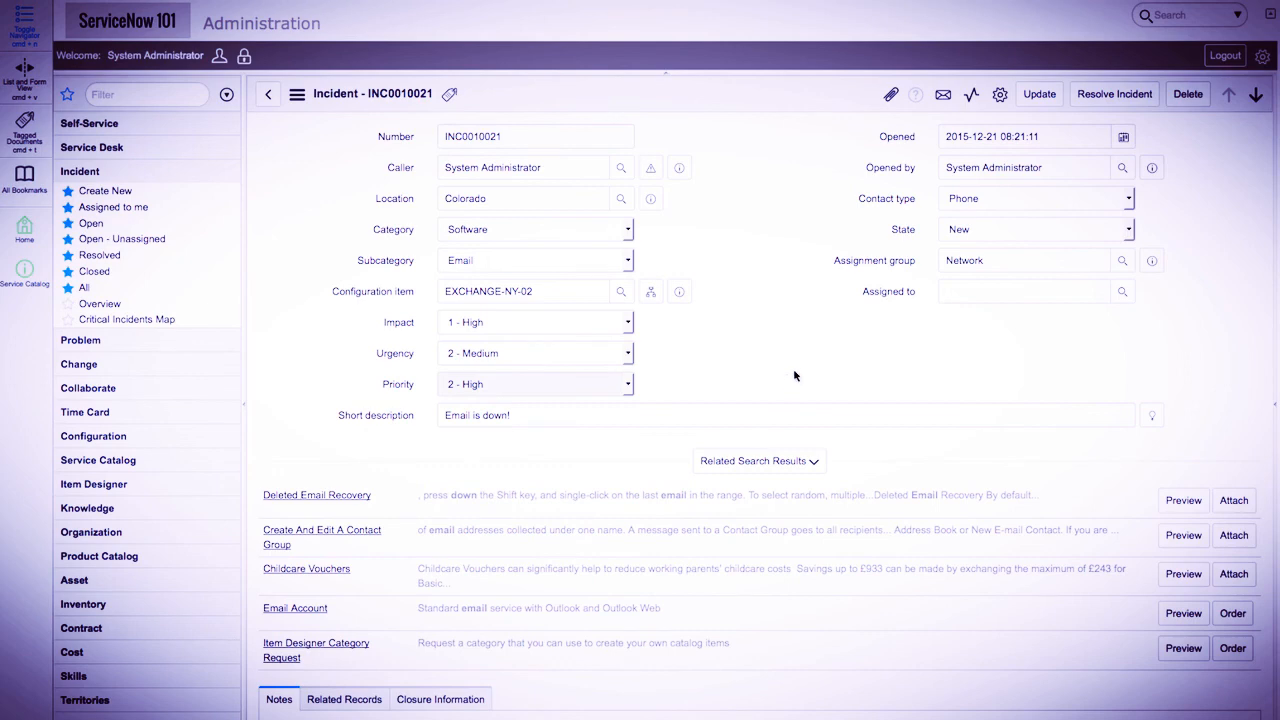
pyautogui.moveTo(830, 374)
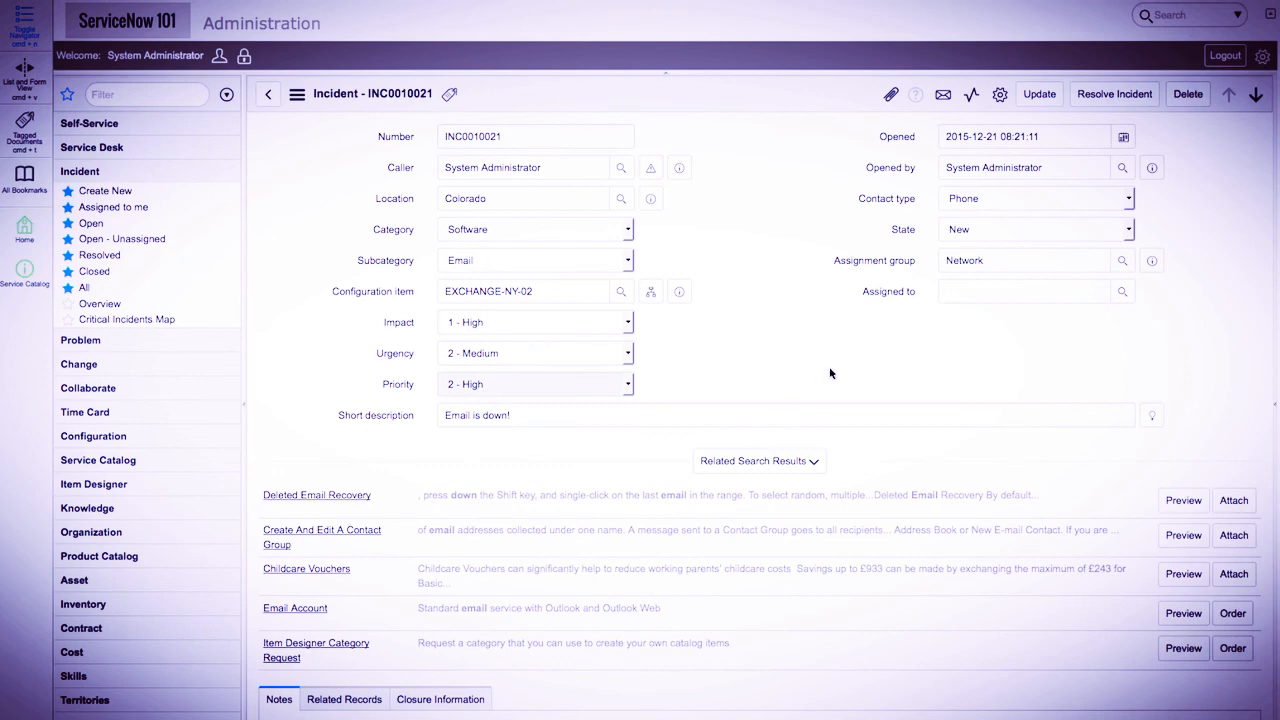
# - Scroll through INC0010021's activity log and its two in-progress task SLAs
pyautogui.scroll(-3)
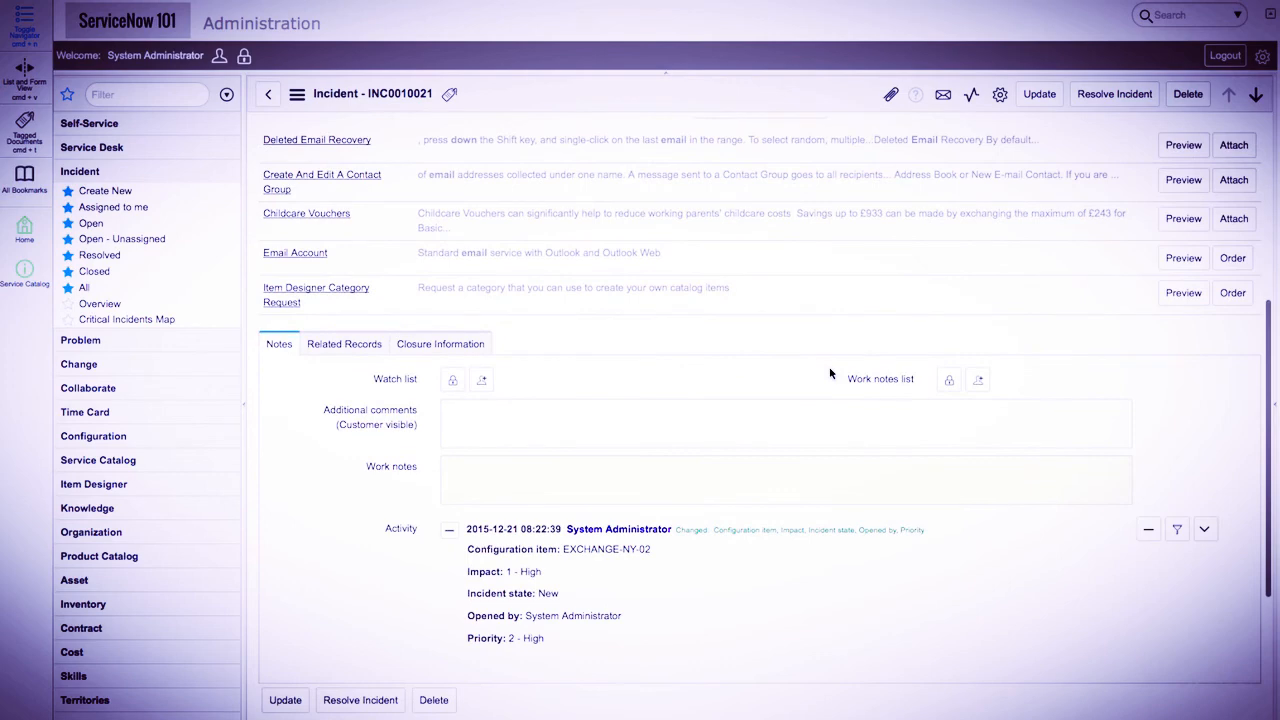
pyautogui.moveTo(345, 424)
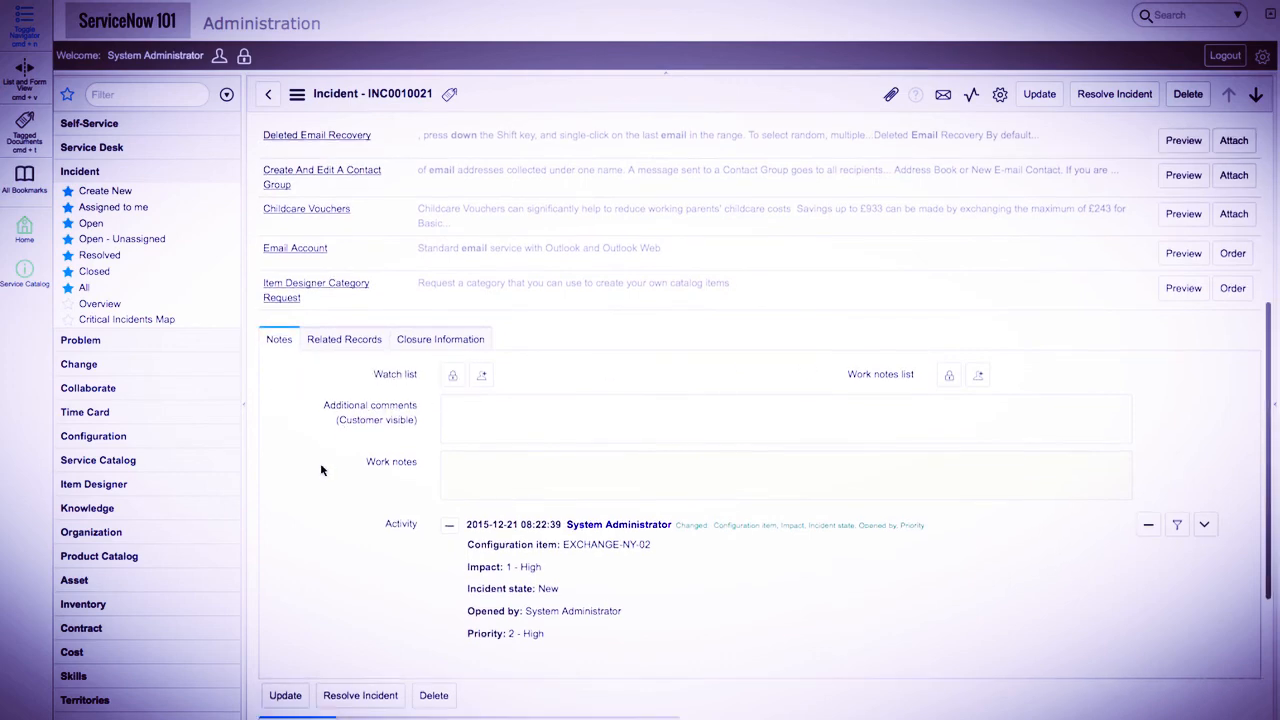
pyautogui.scroll(-3)
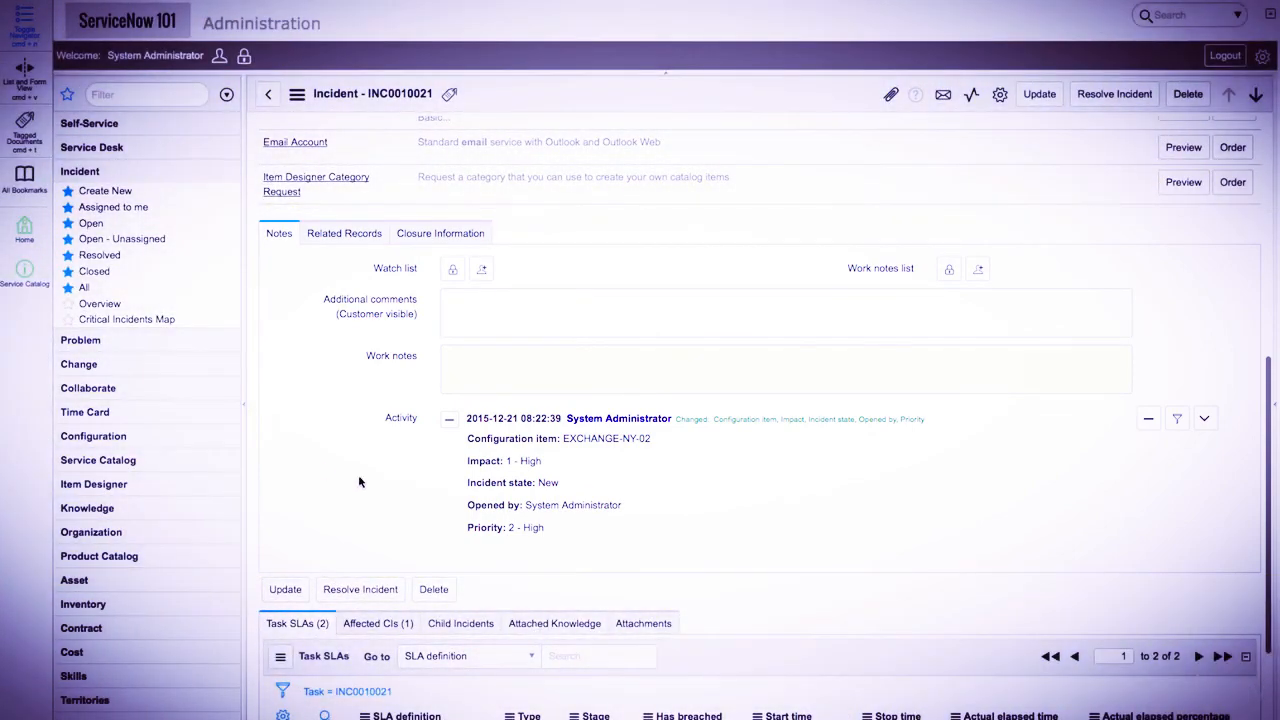
pyautogui.scroll(-3)
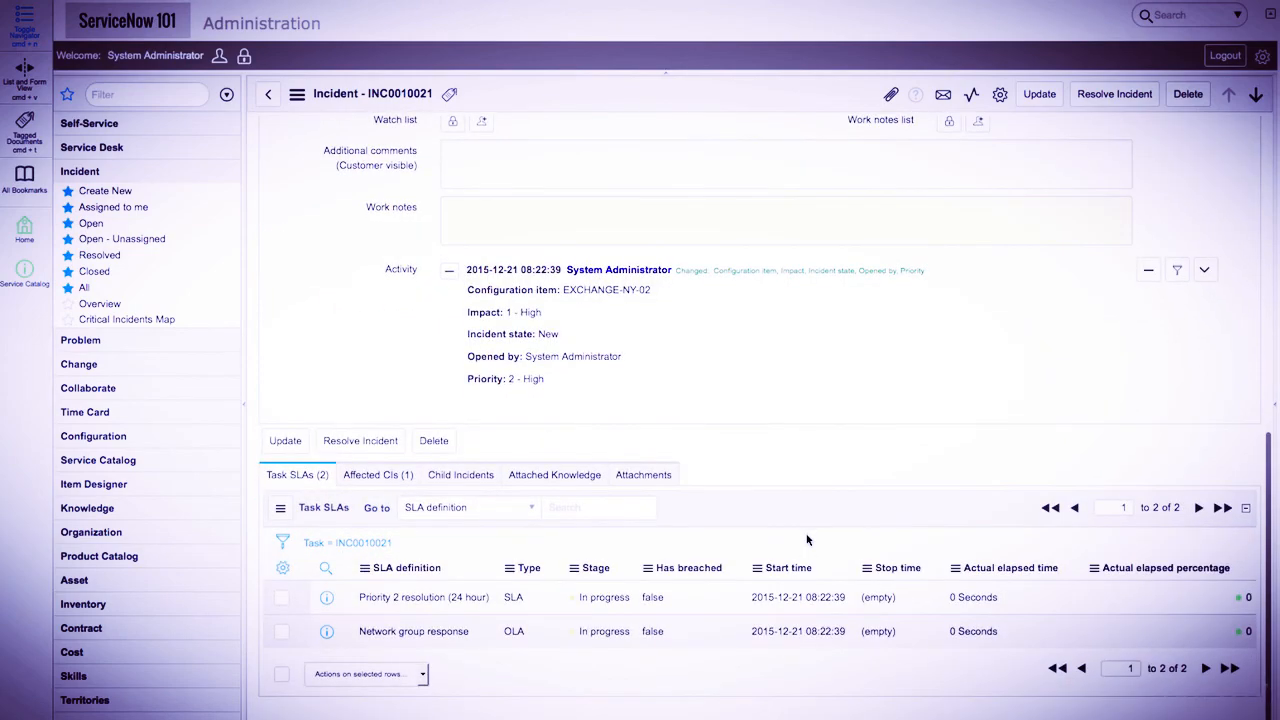